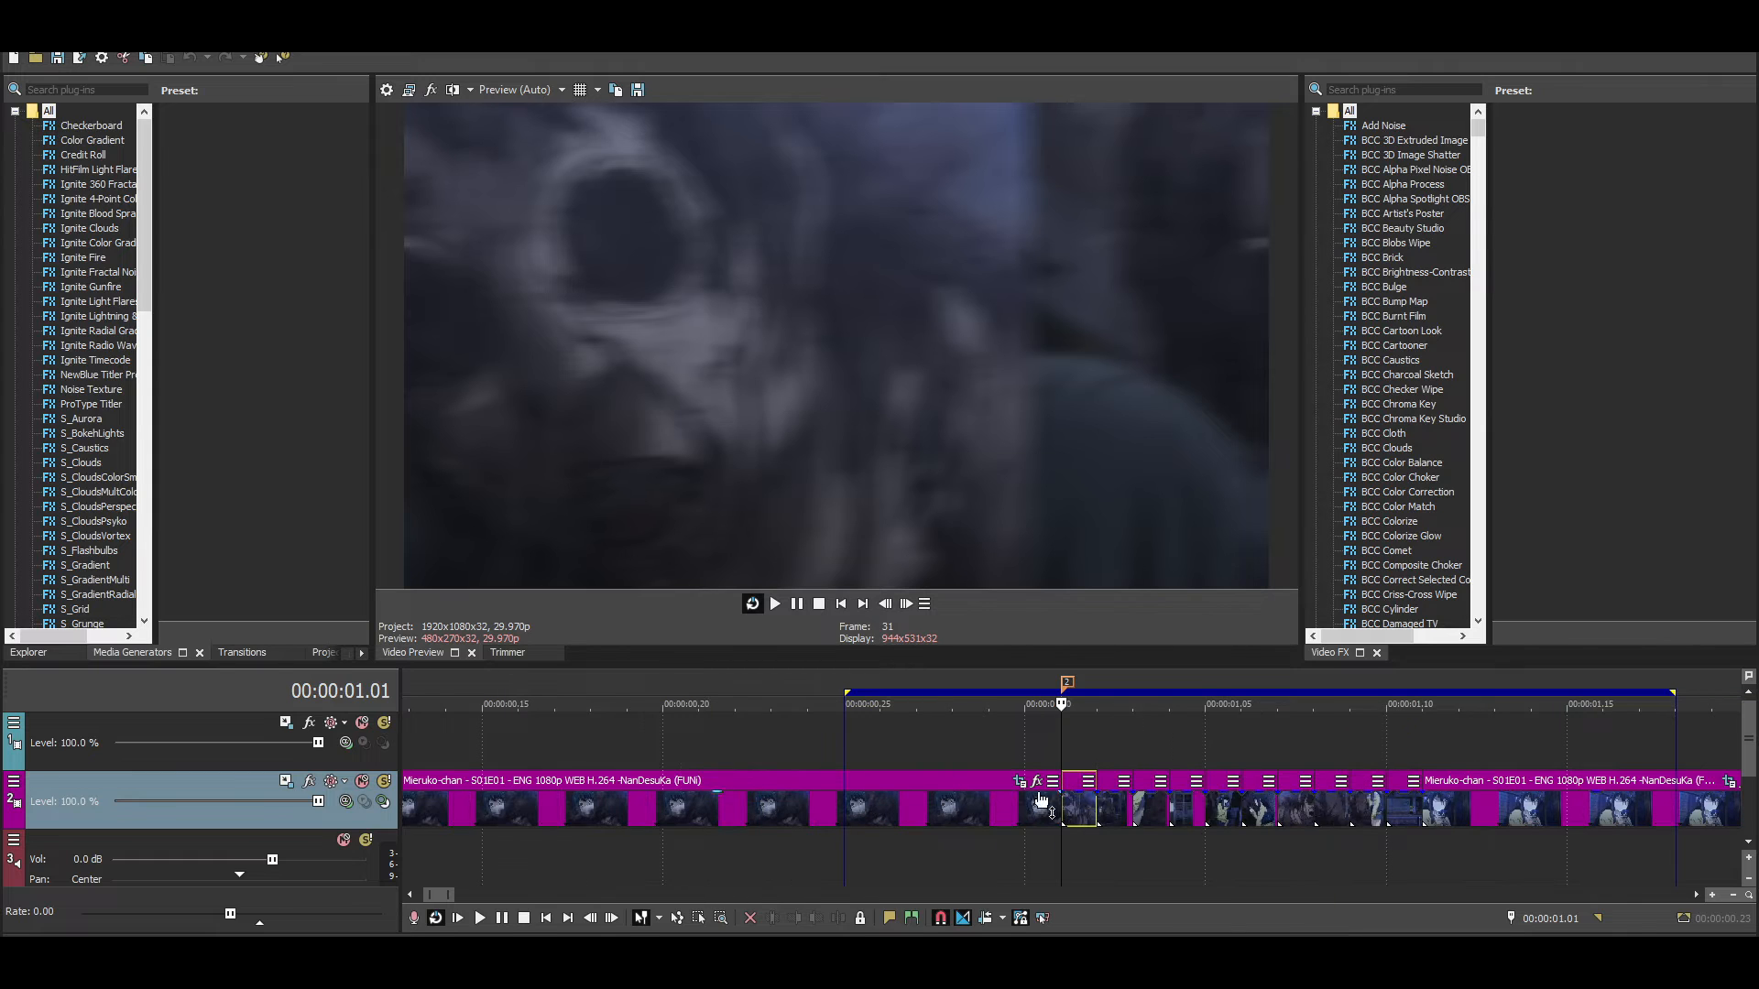
- Open the Video Event FX window for one short anime clip event
click(905, 604)
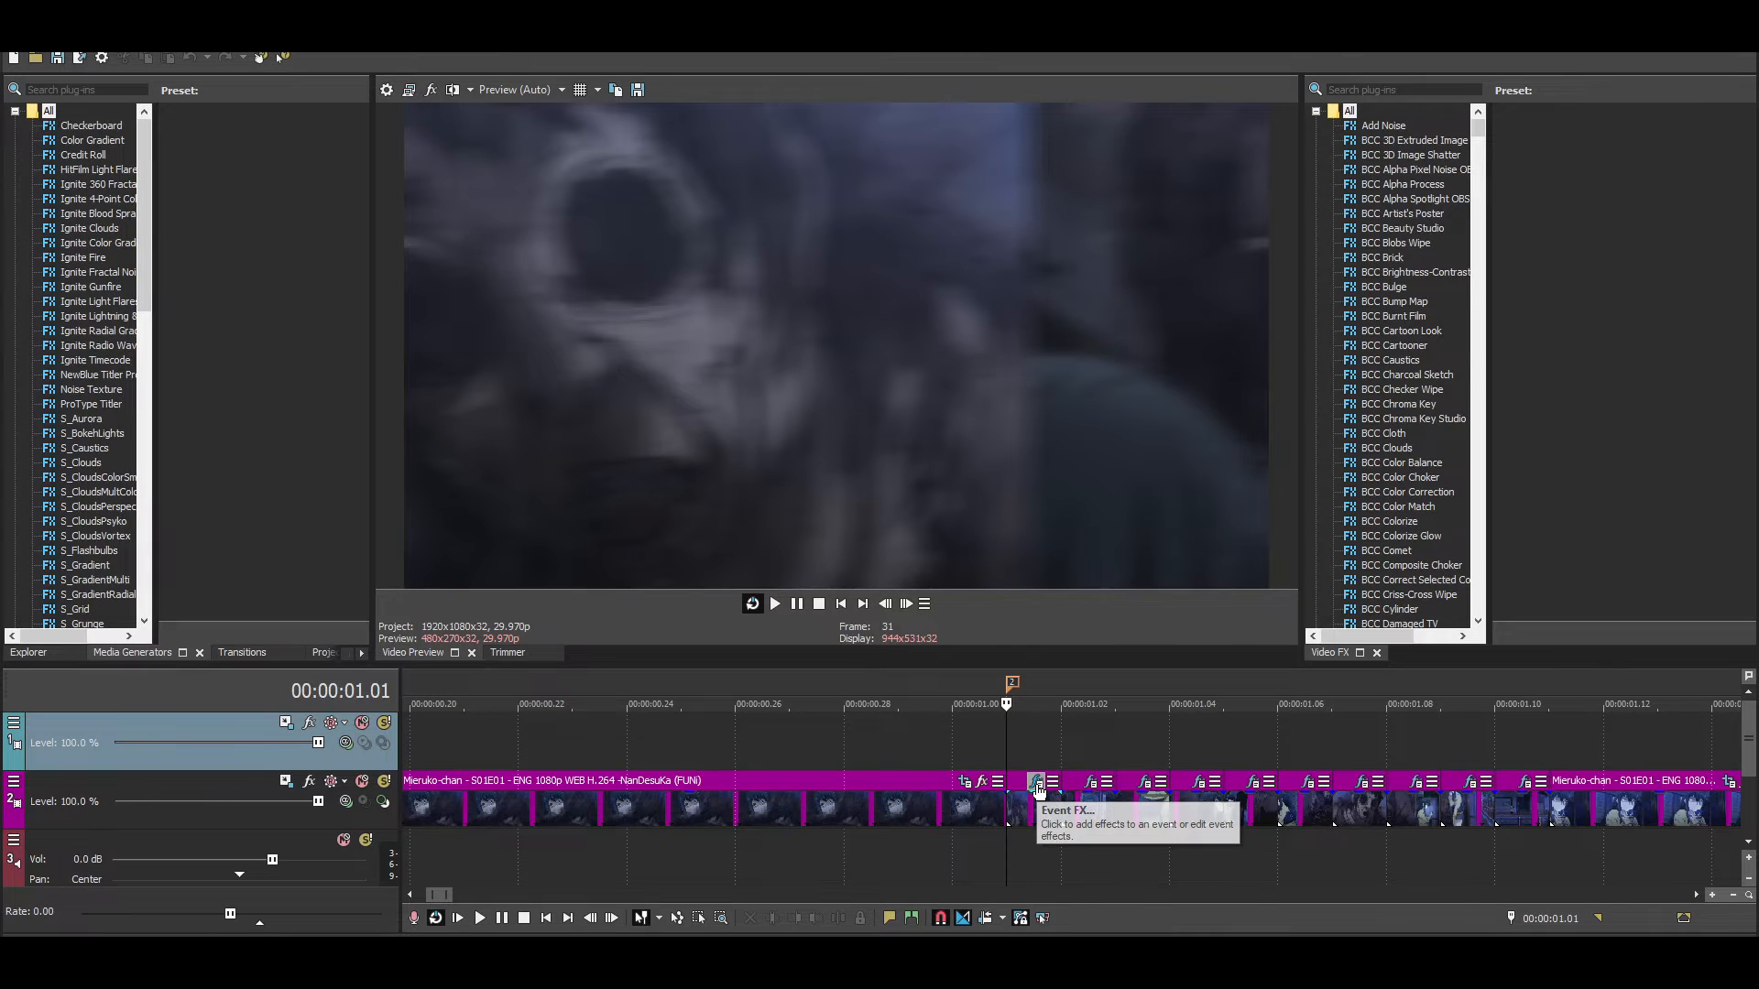
click(1034, 781)
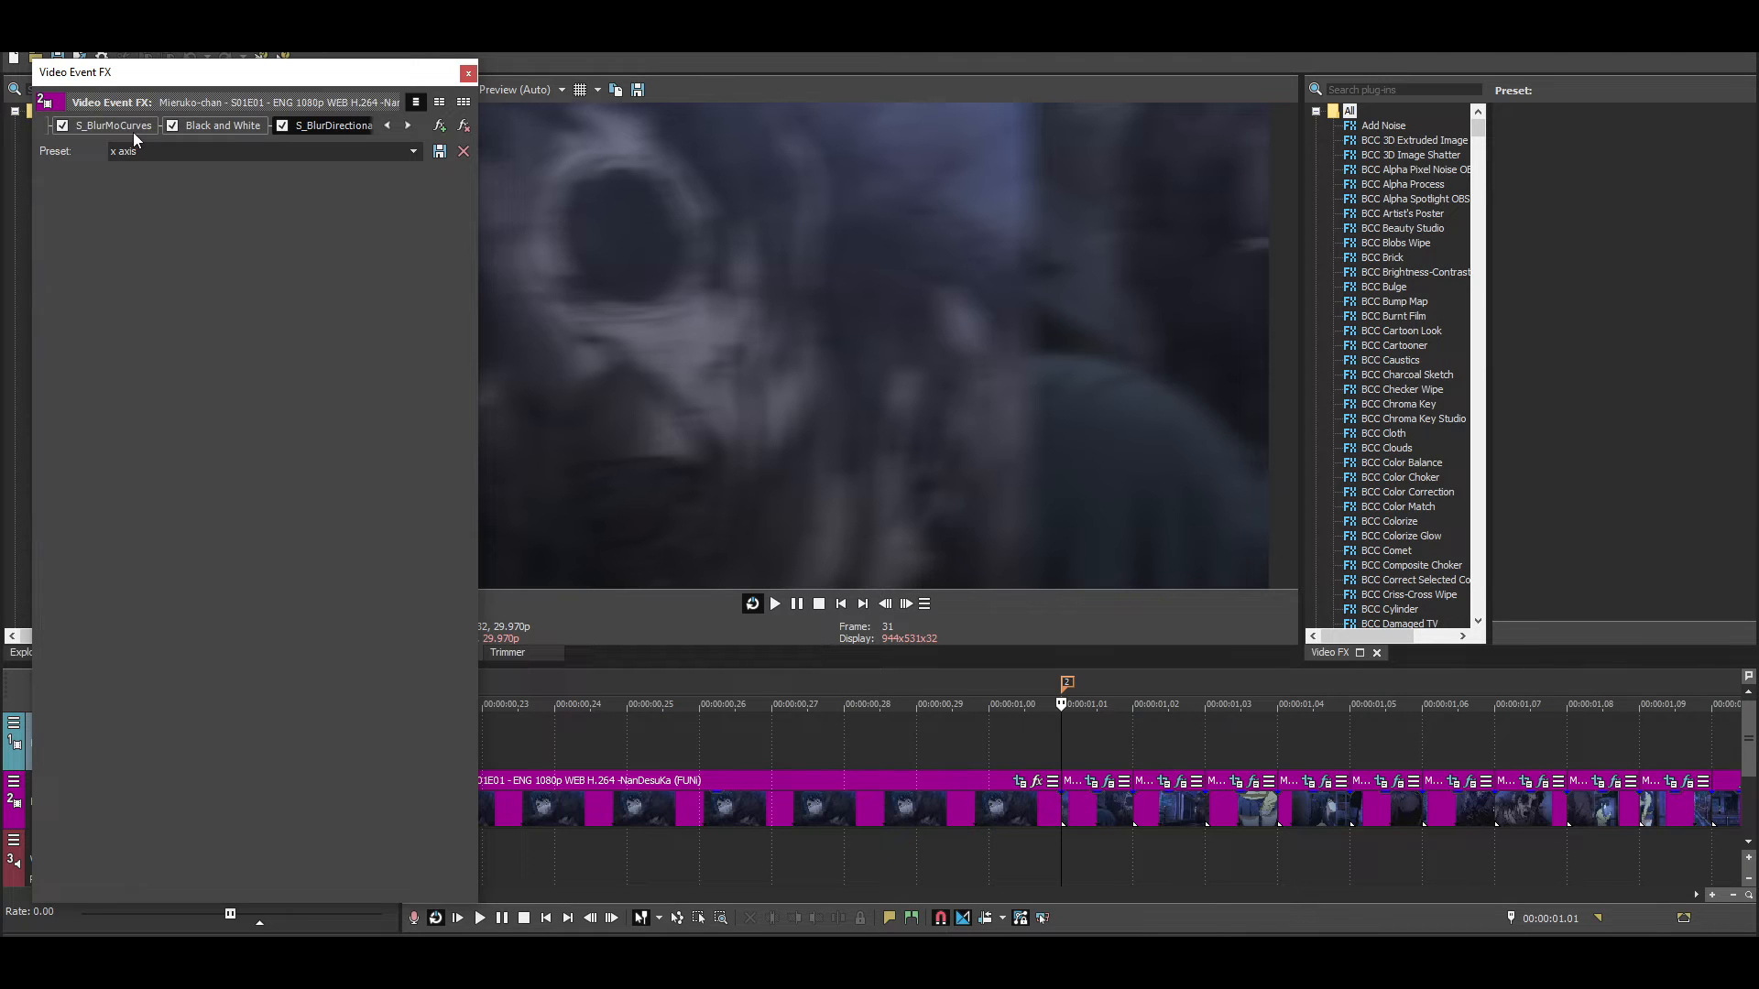
- Adjust the S_BlurMoCurves Shift X from -0.269 to about -0.255
click(112, 124)
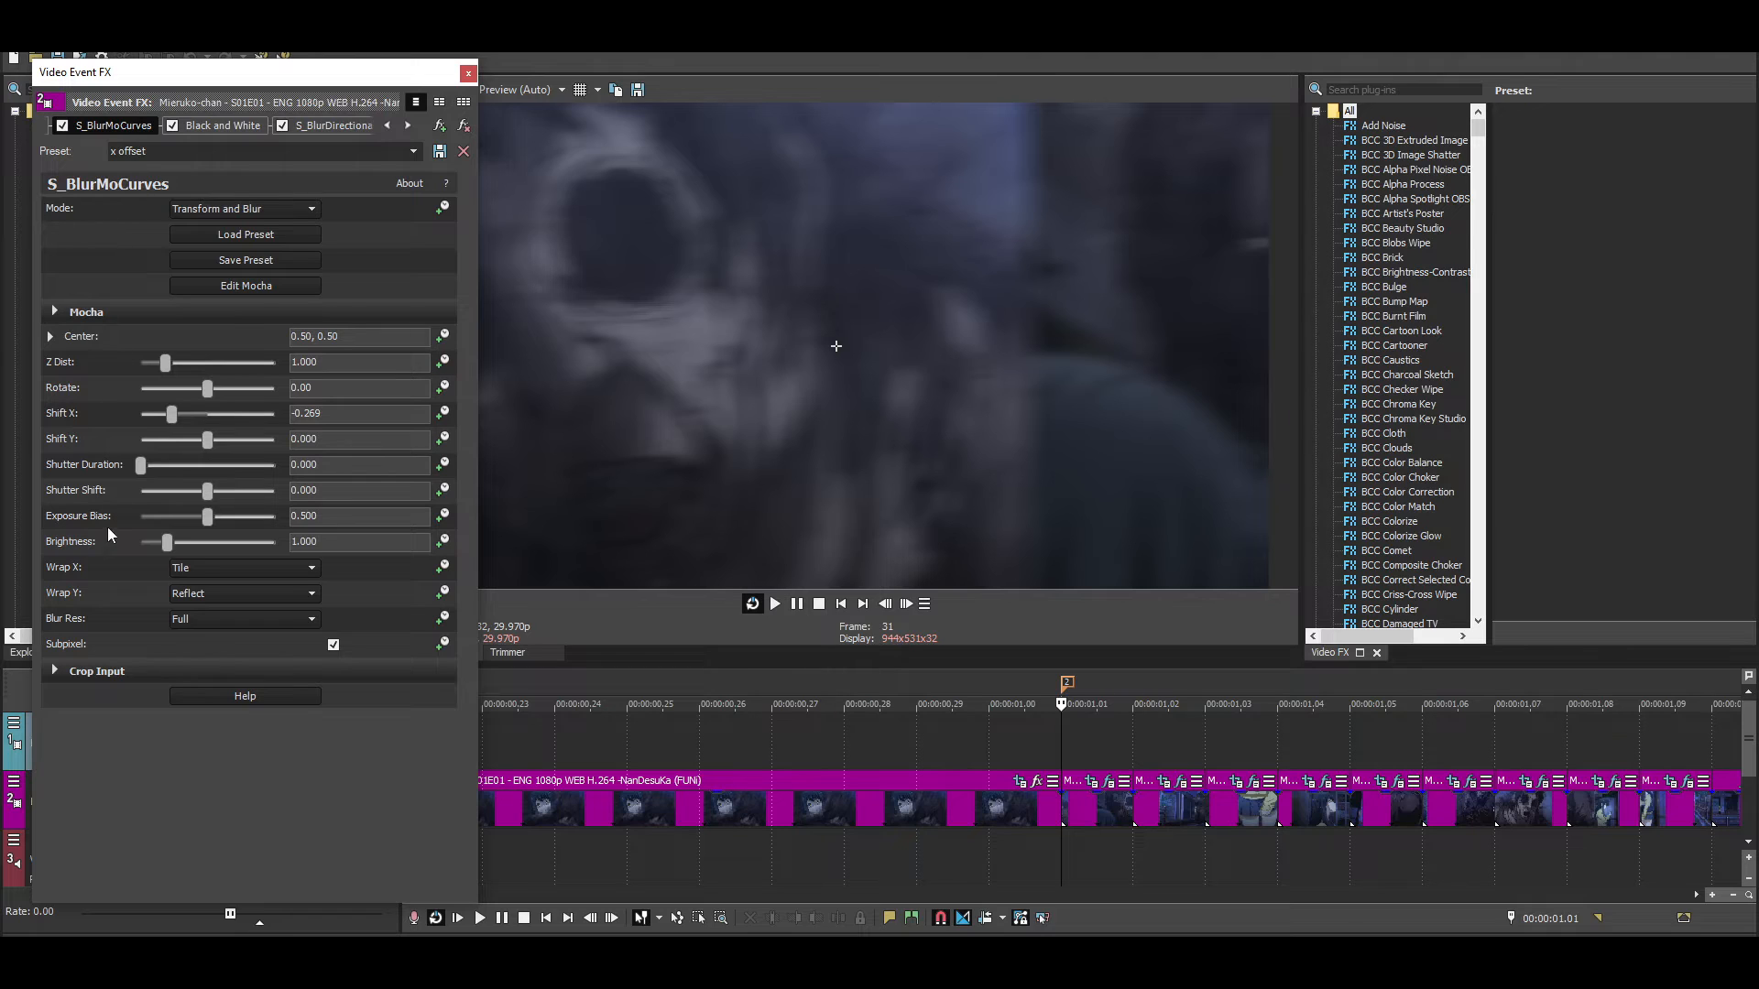
mouse_move(130, 484)
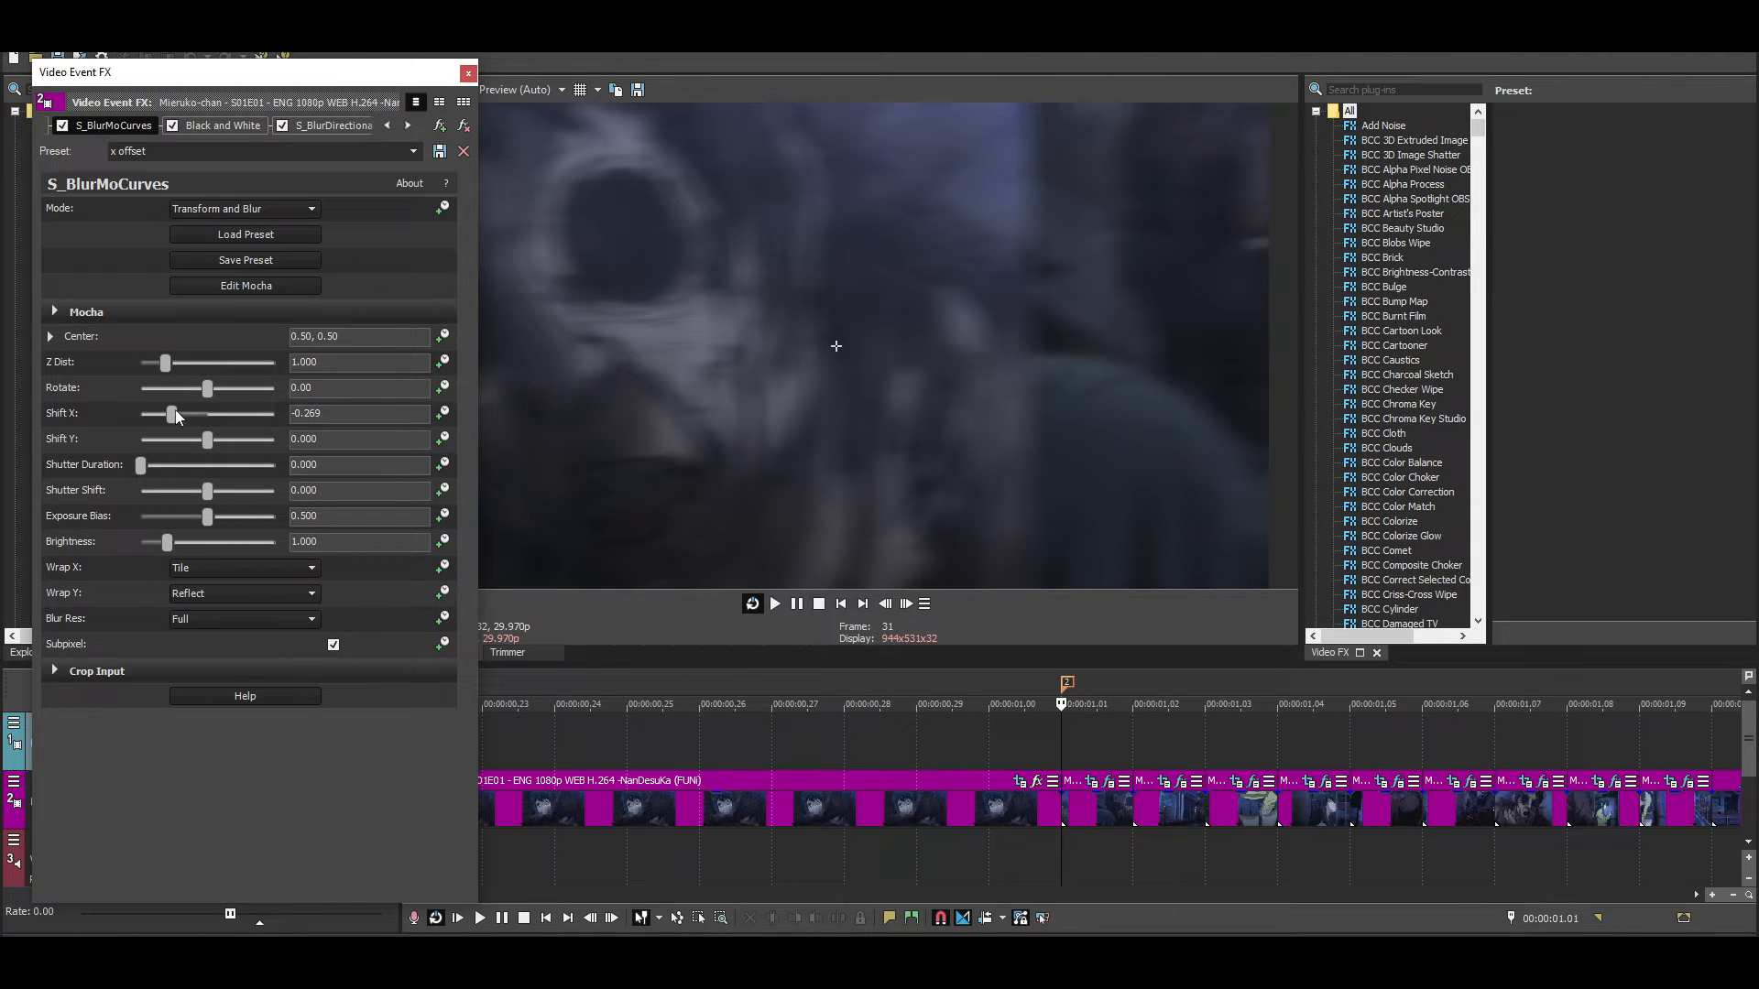
mouse_move(213, 410)
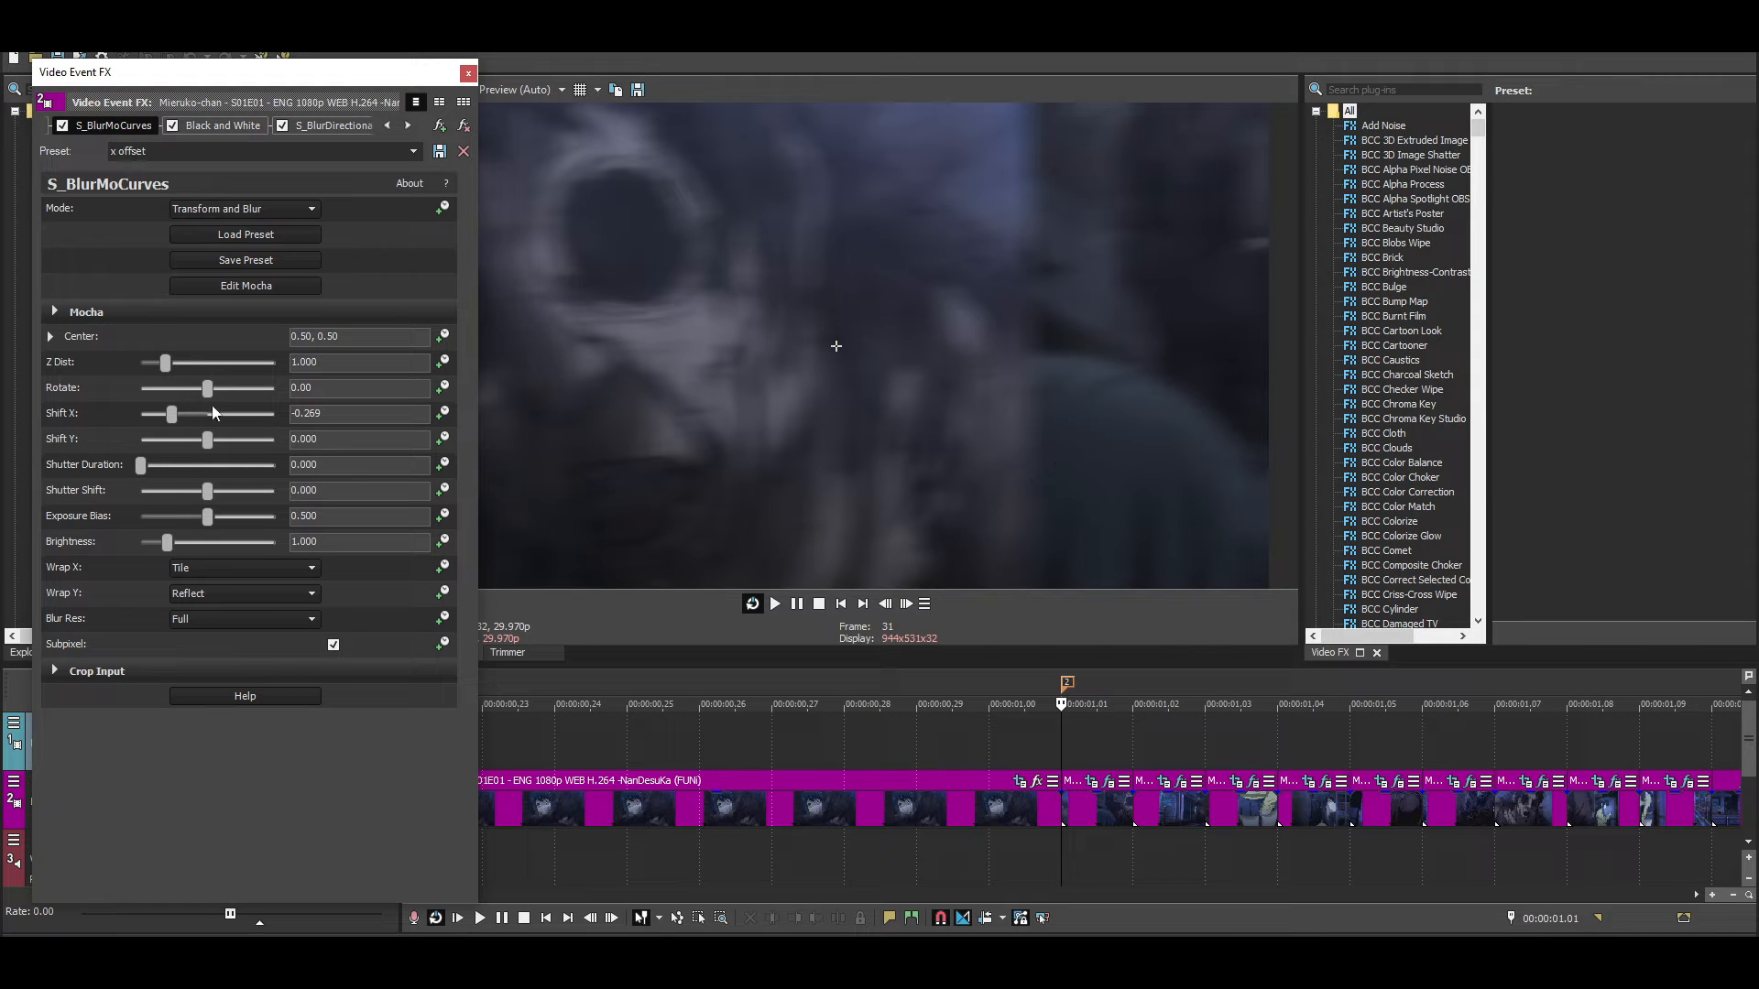
drag(169, 414, 177, 414)
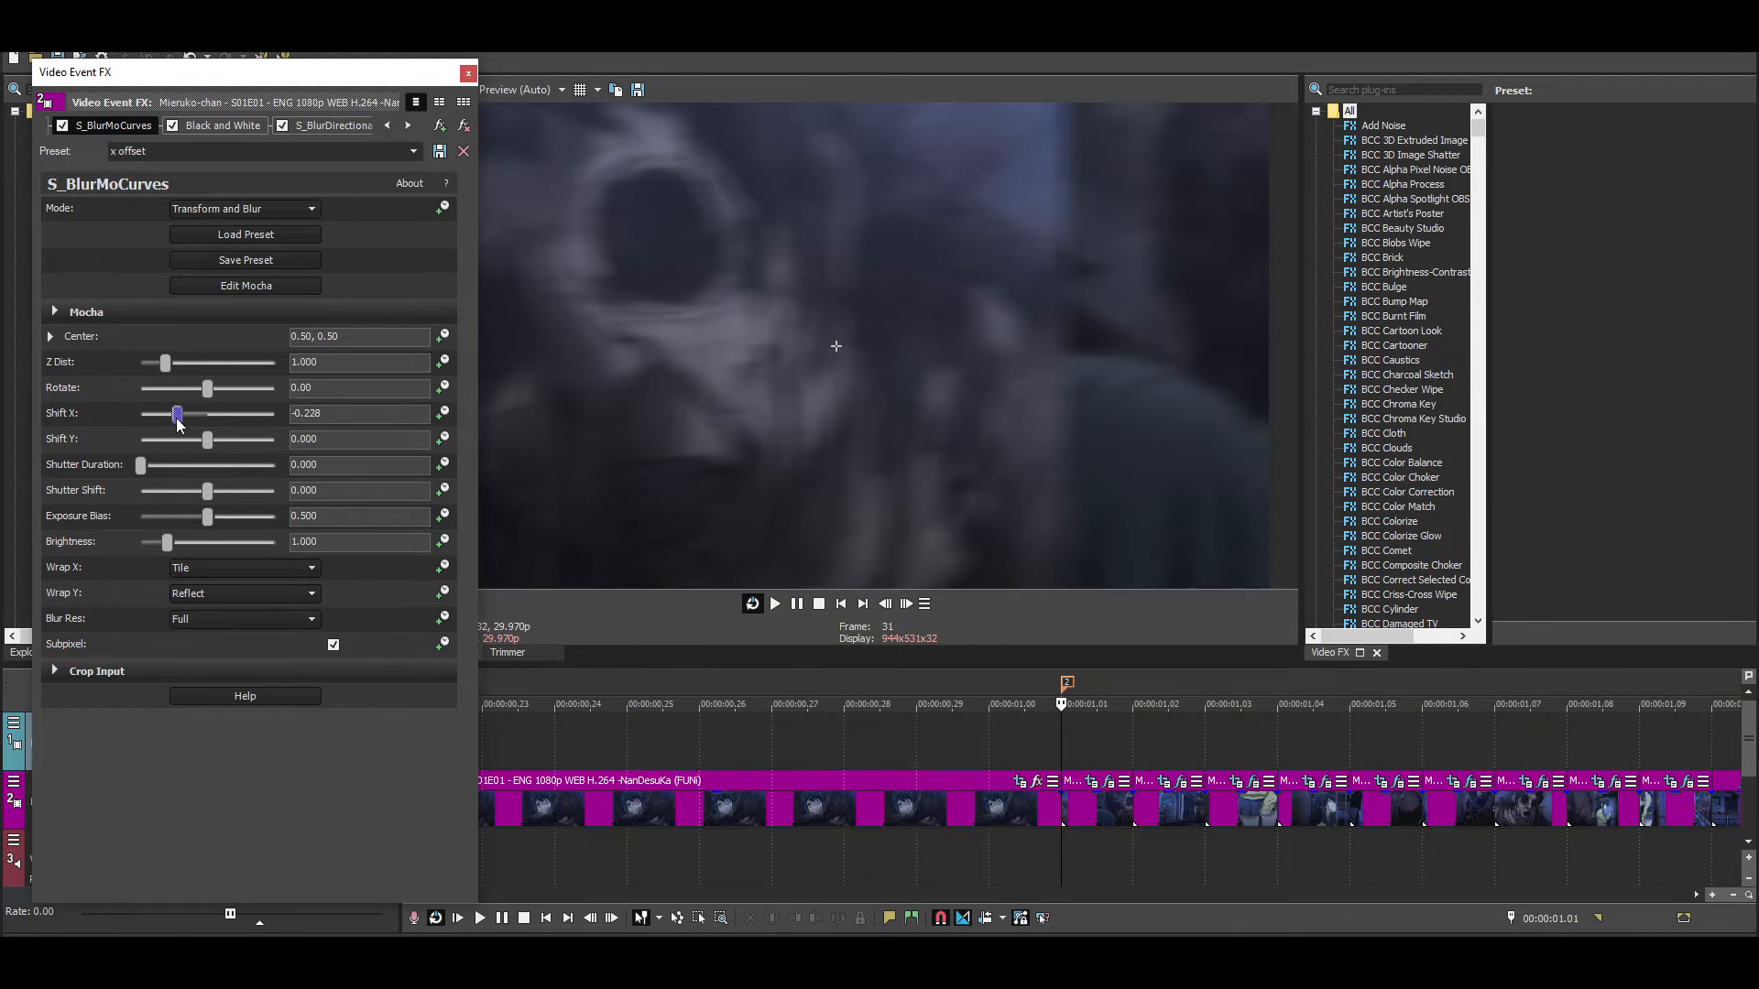
drag(177, 413, 174, 413)
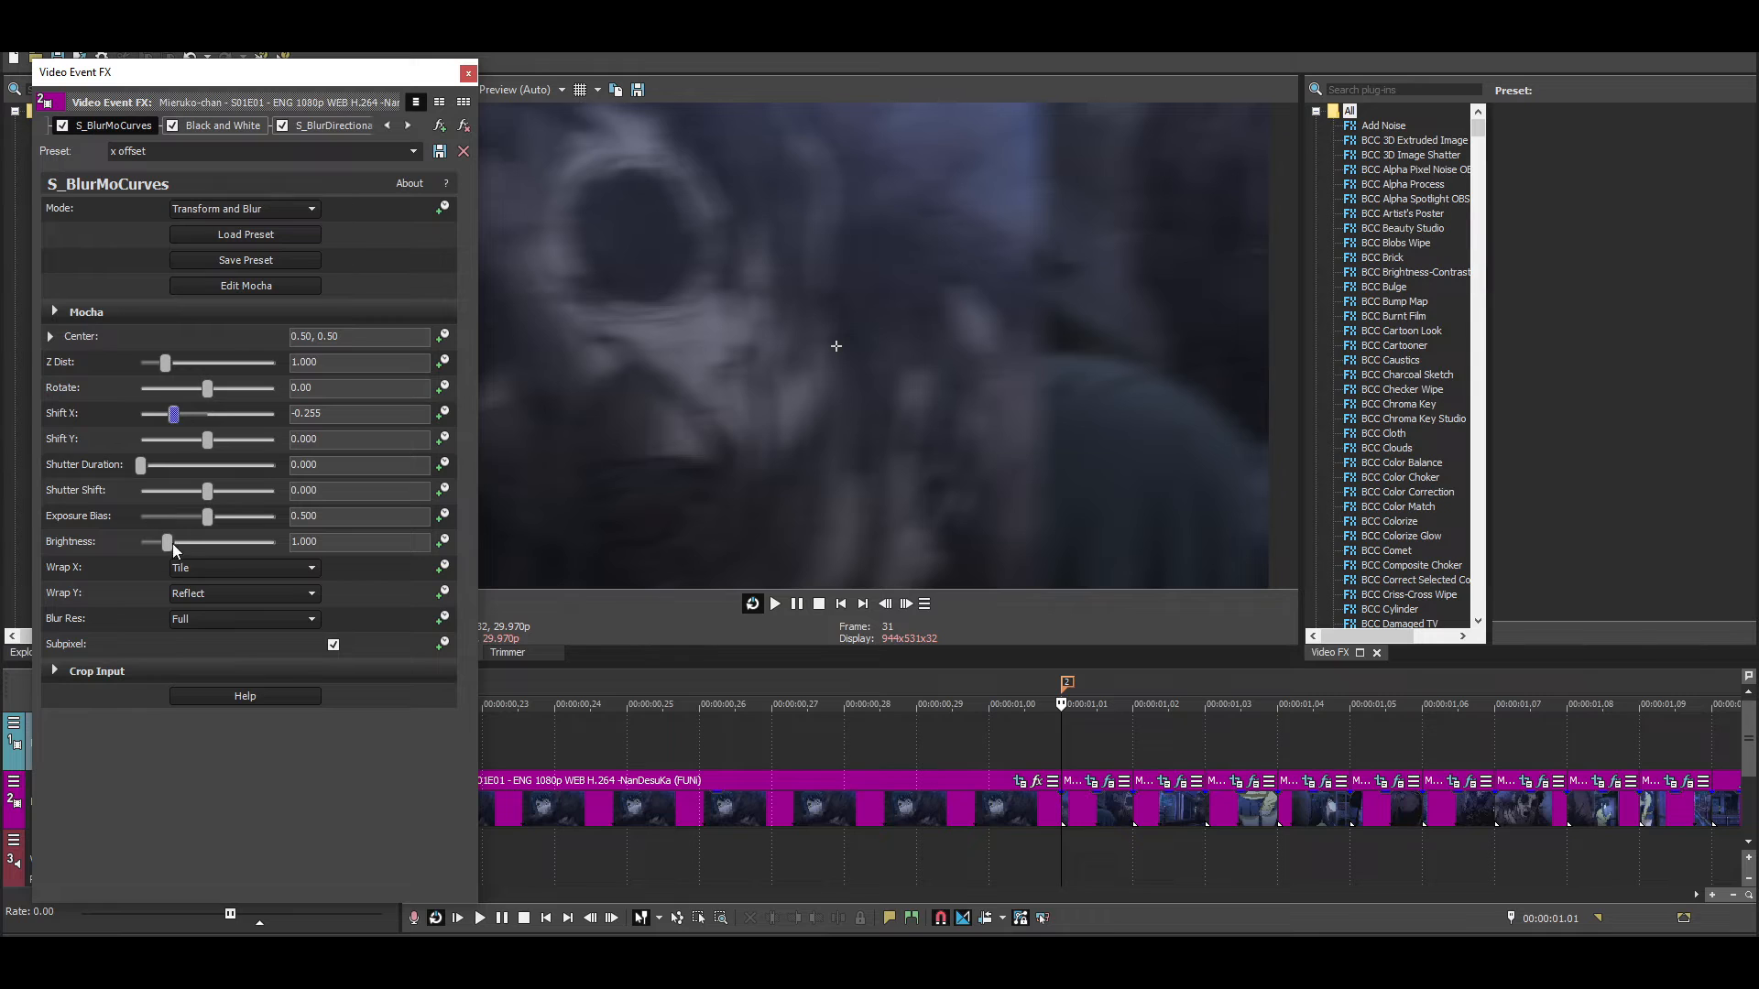
click(222, 124)
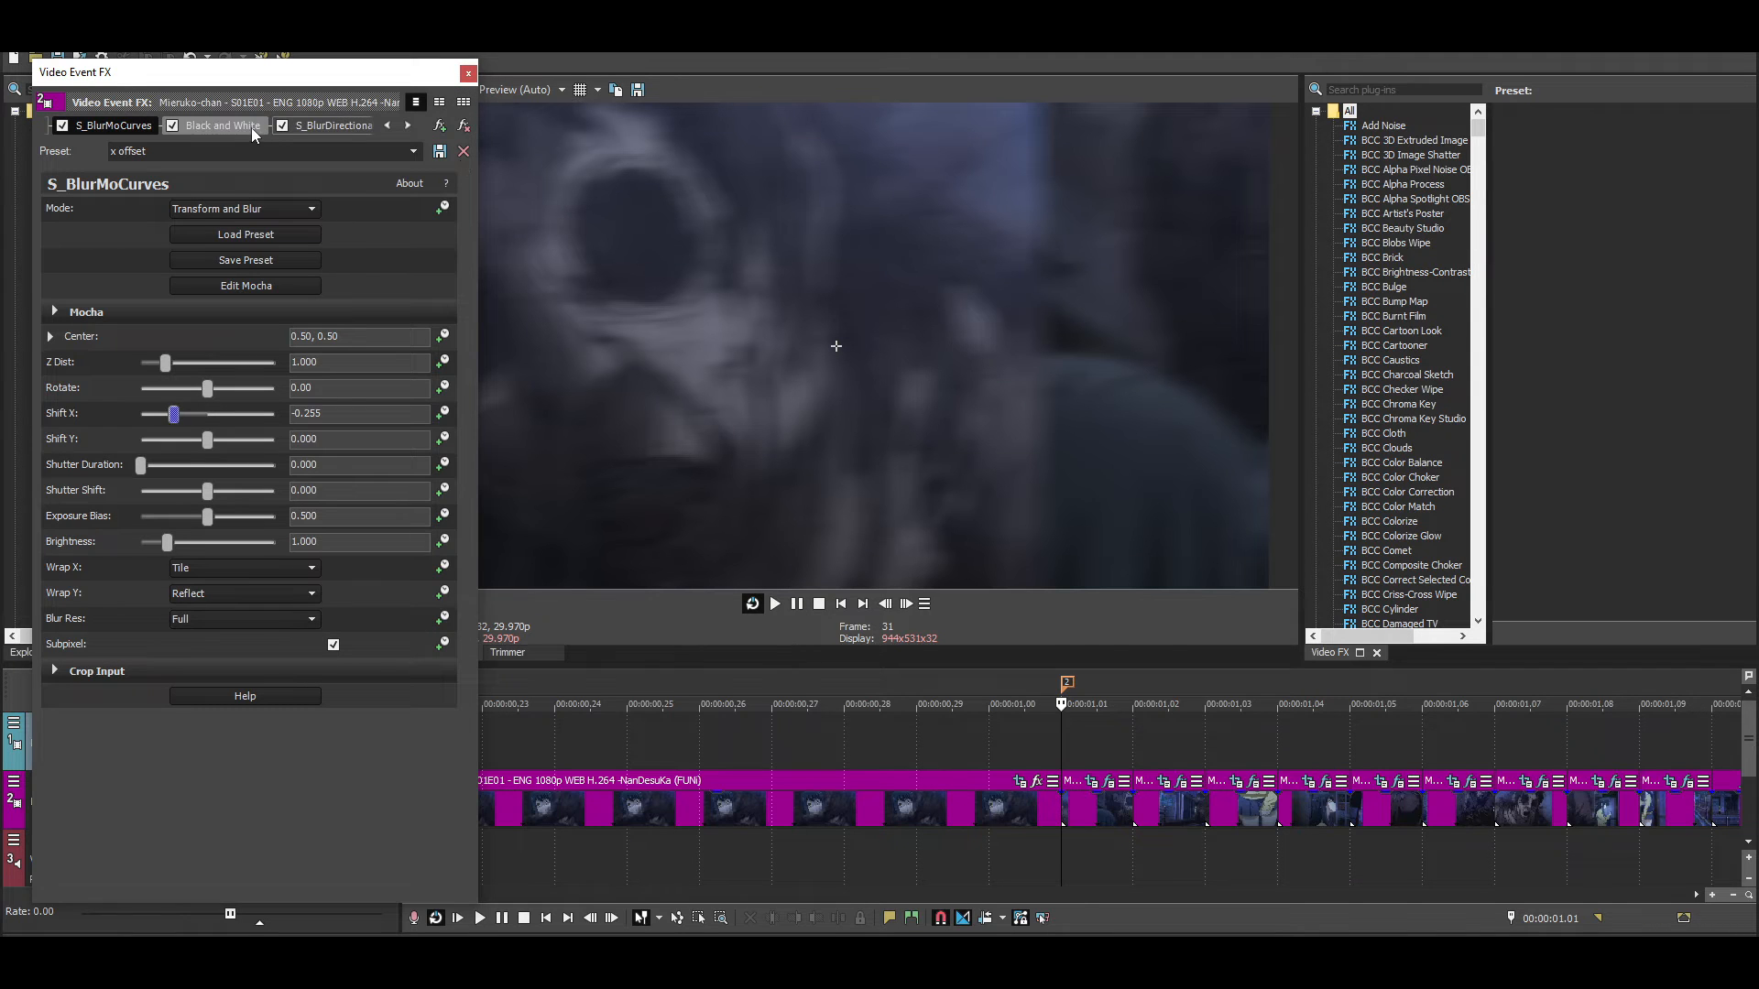
- Reduce the Black and White blend amount from 1.000 to 0.469
click(221, 125)
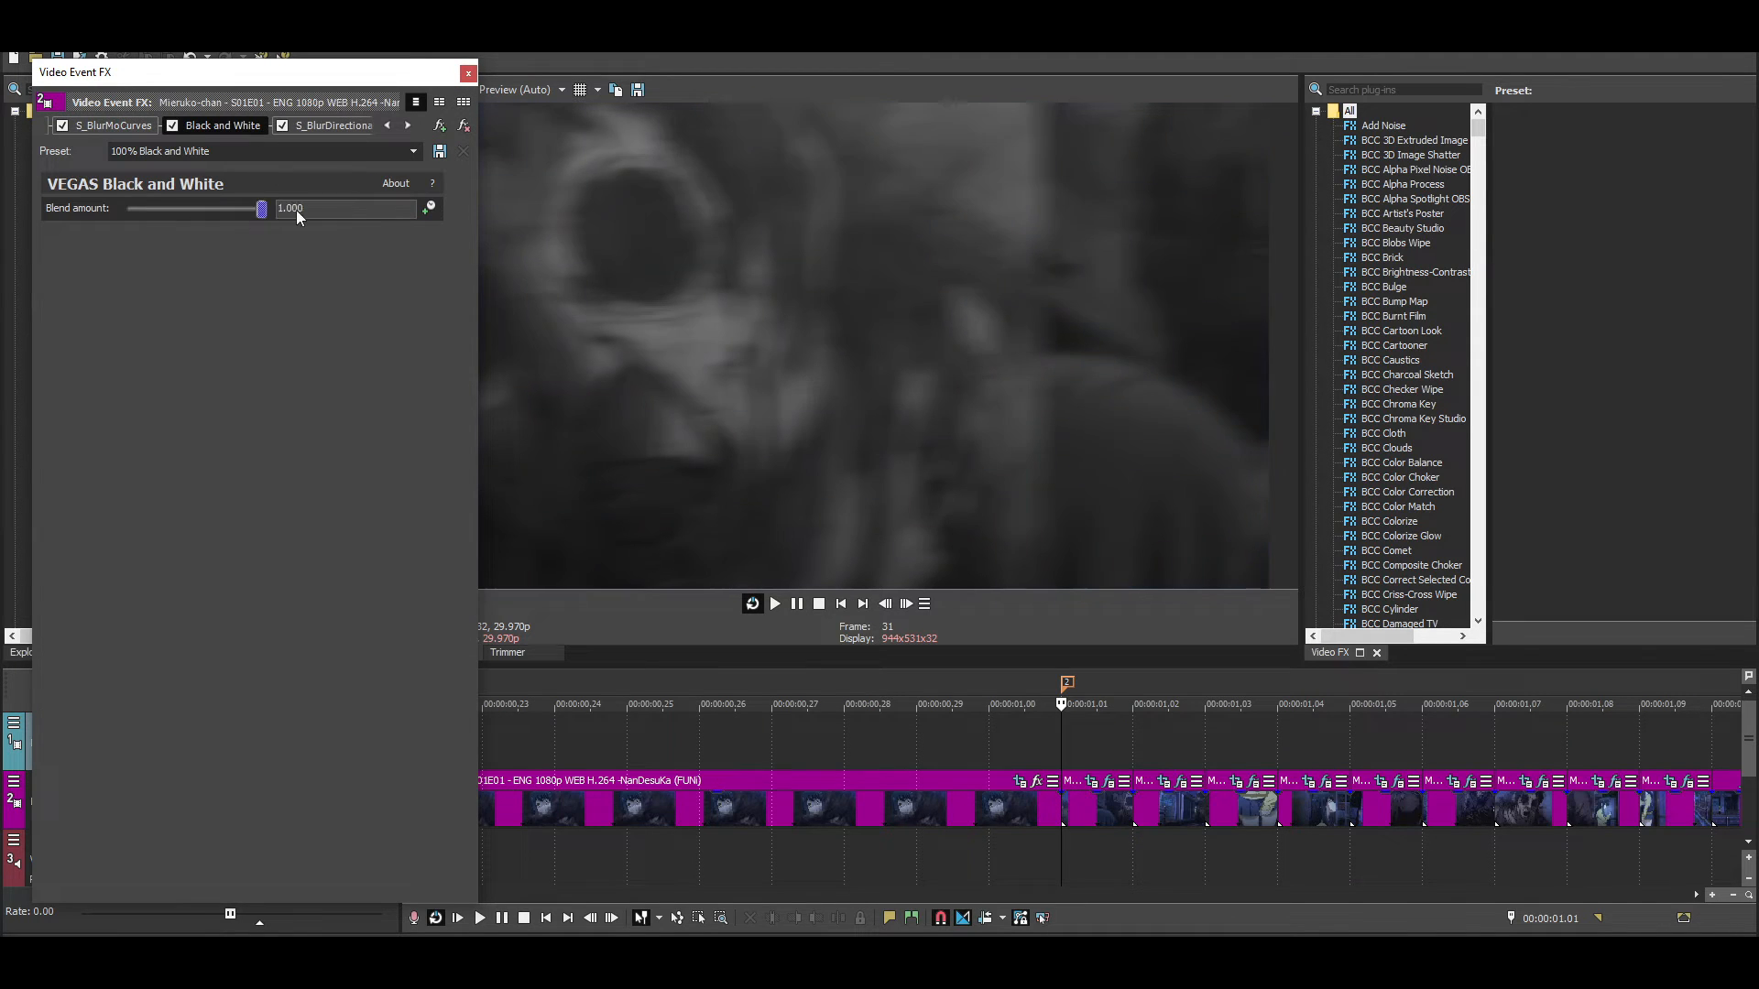
drag(261, 210, 188, 210)
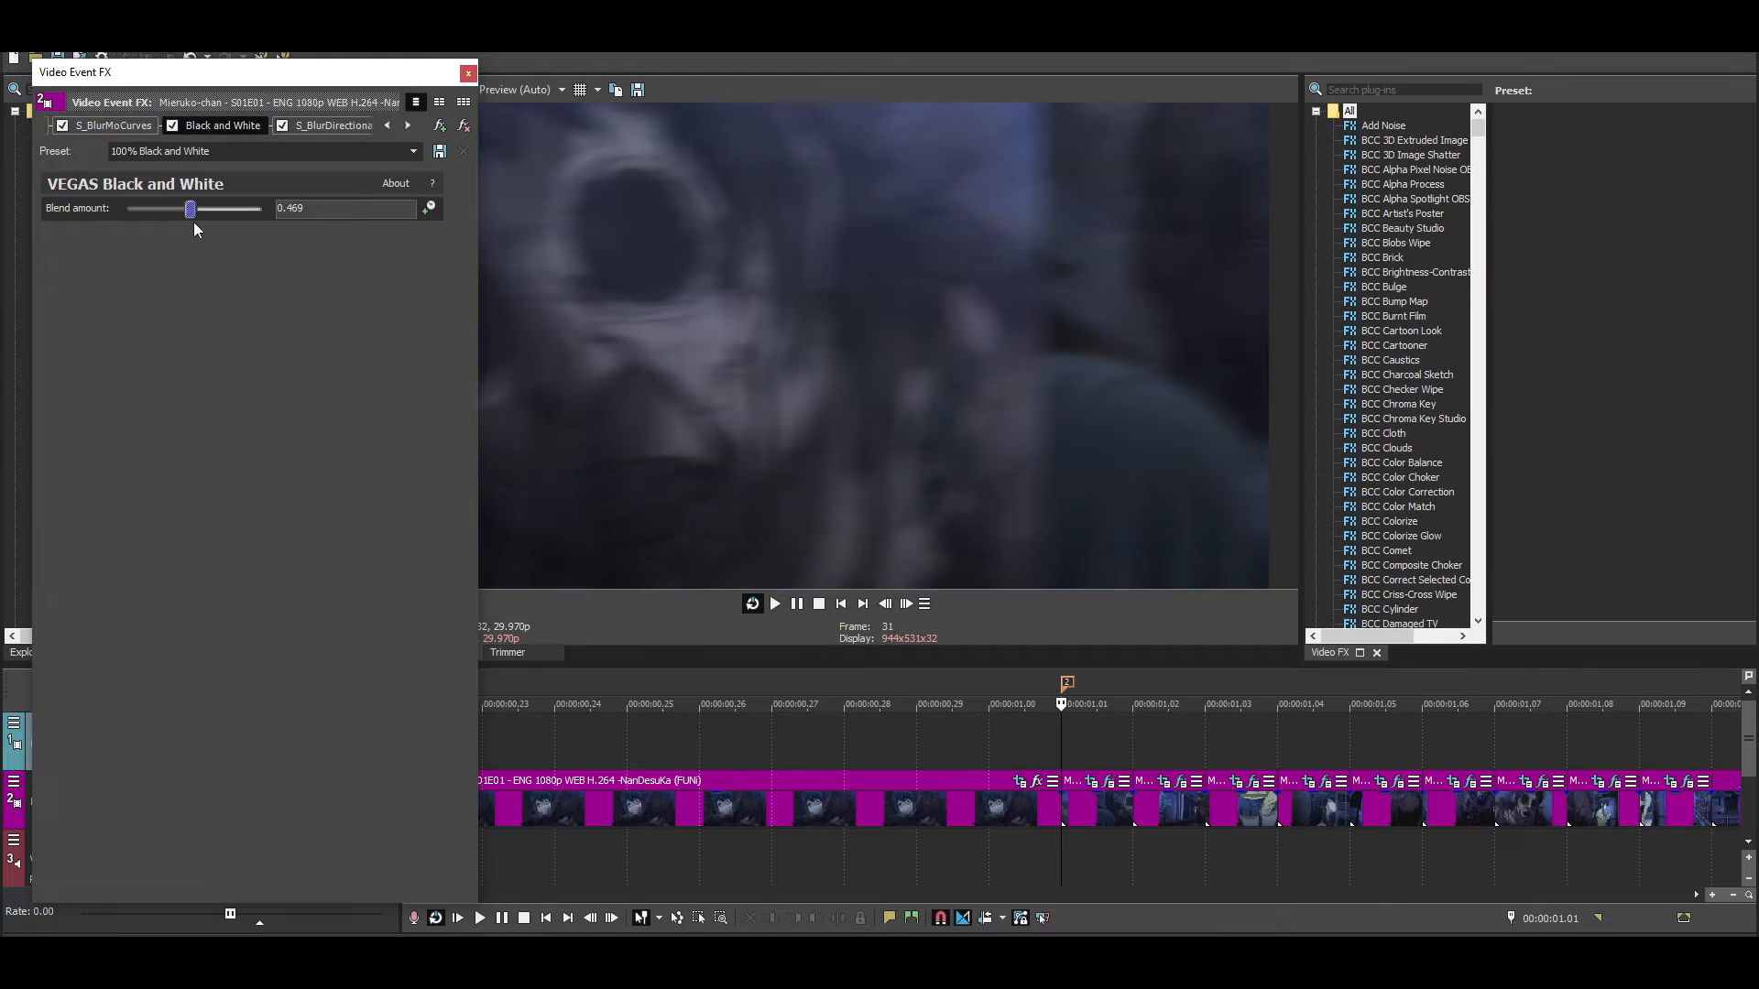
click(329, 125)
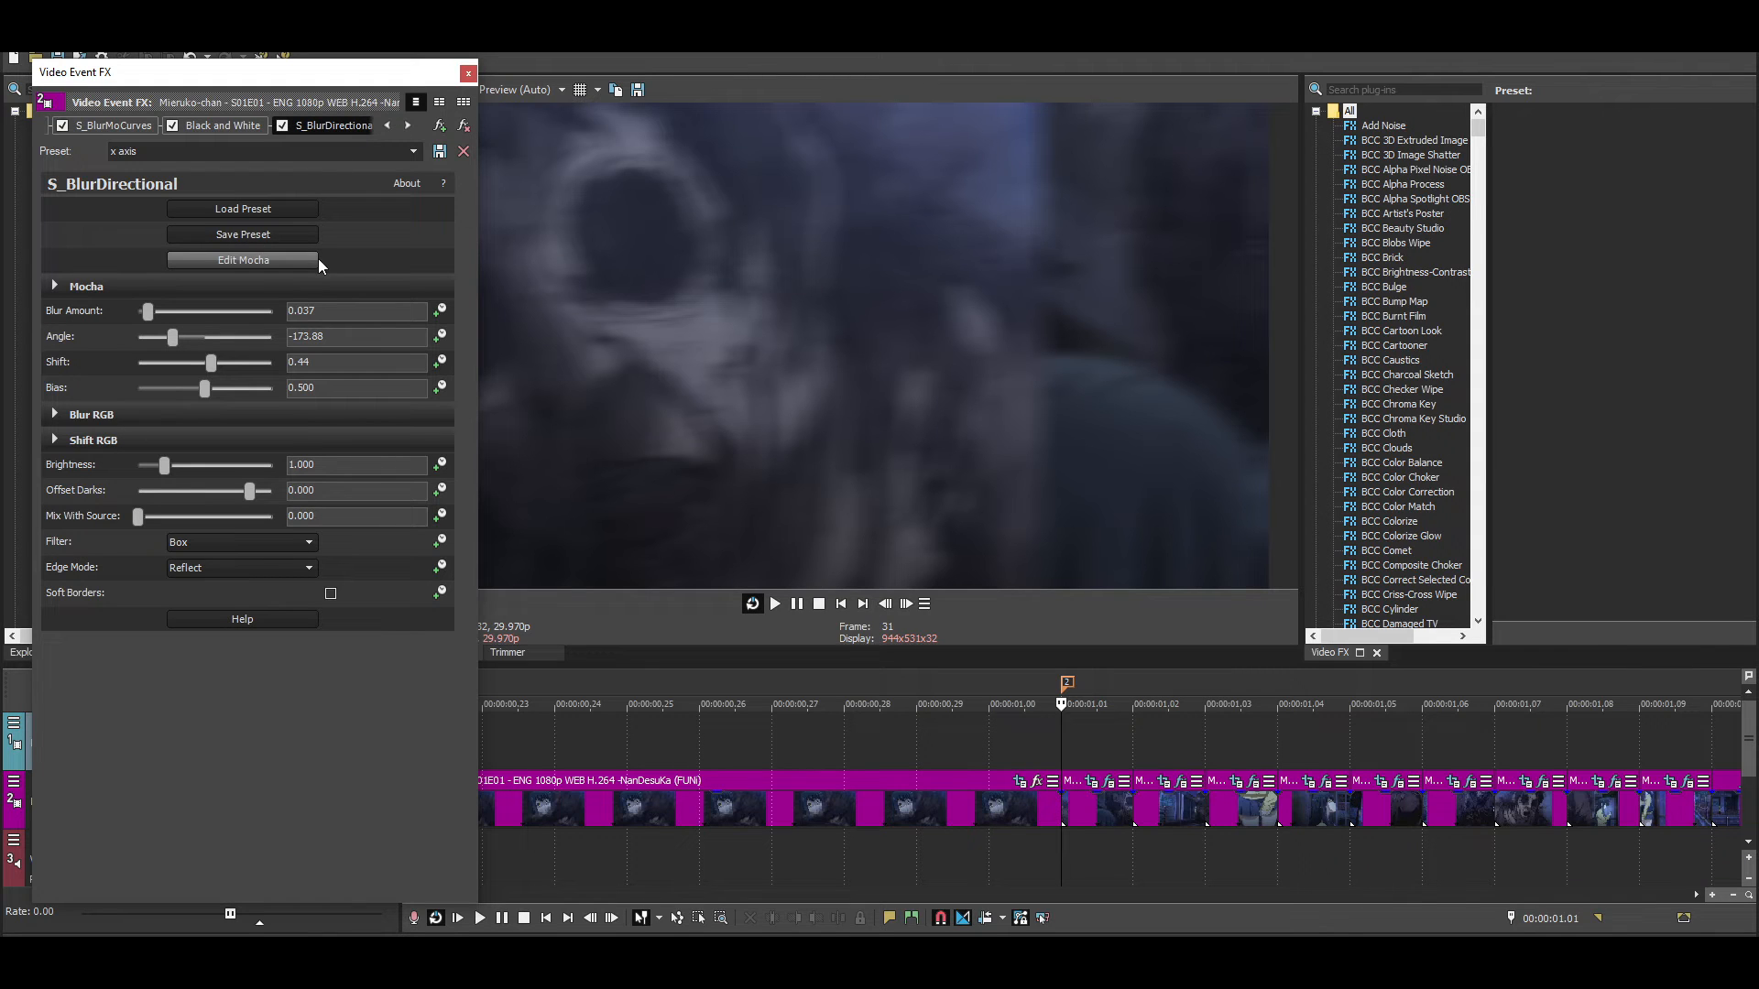
mouse_move(151, 440)
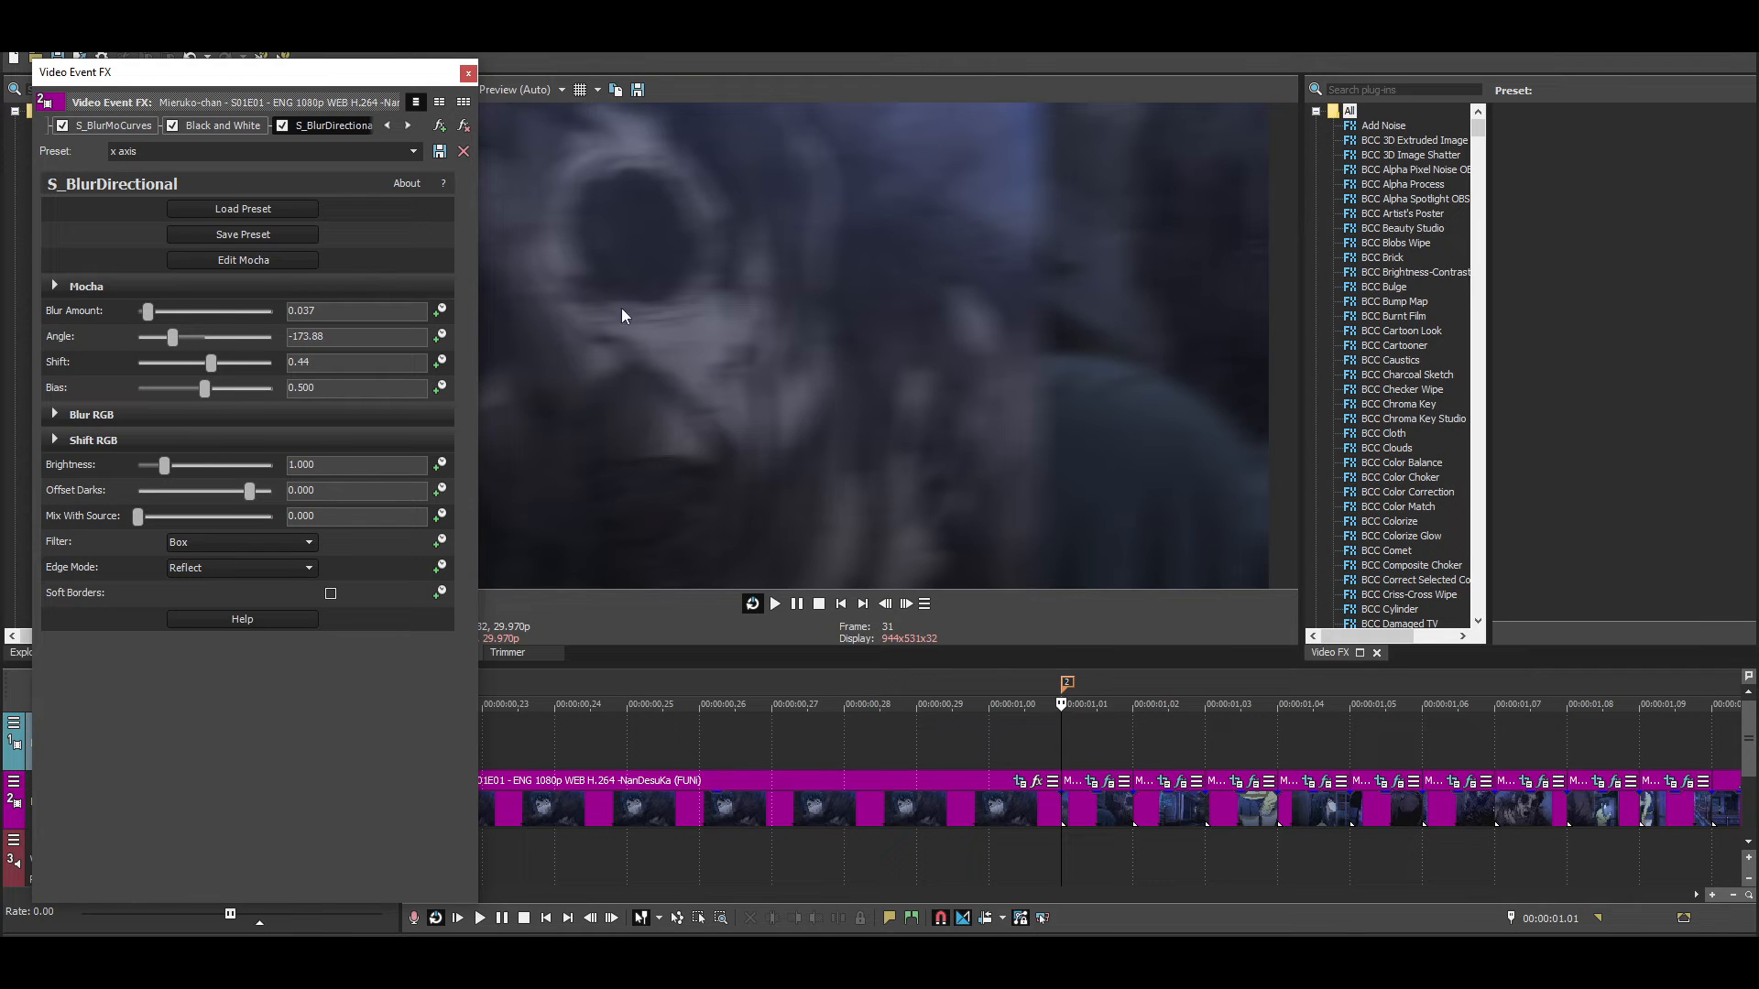
mouse_move(960, 350)
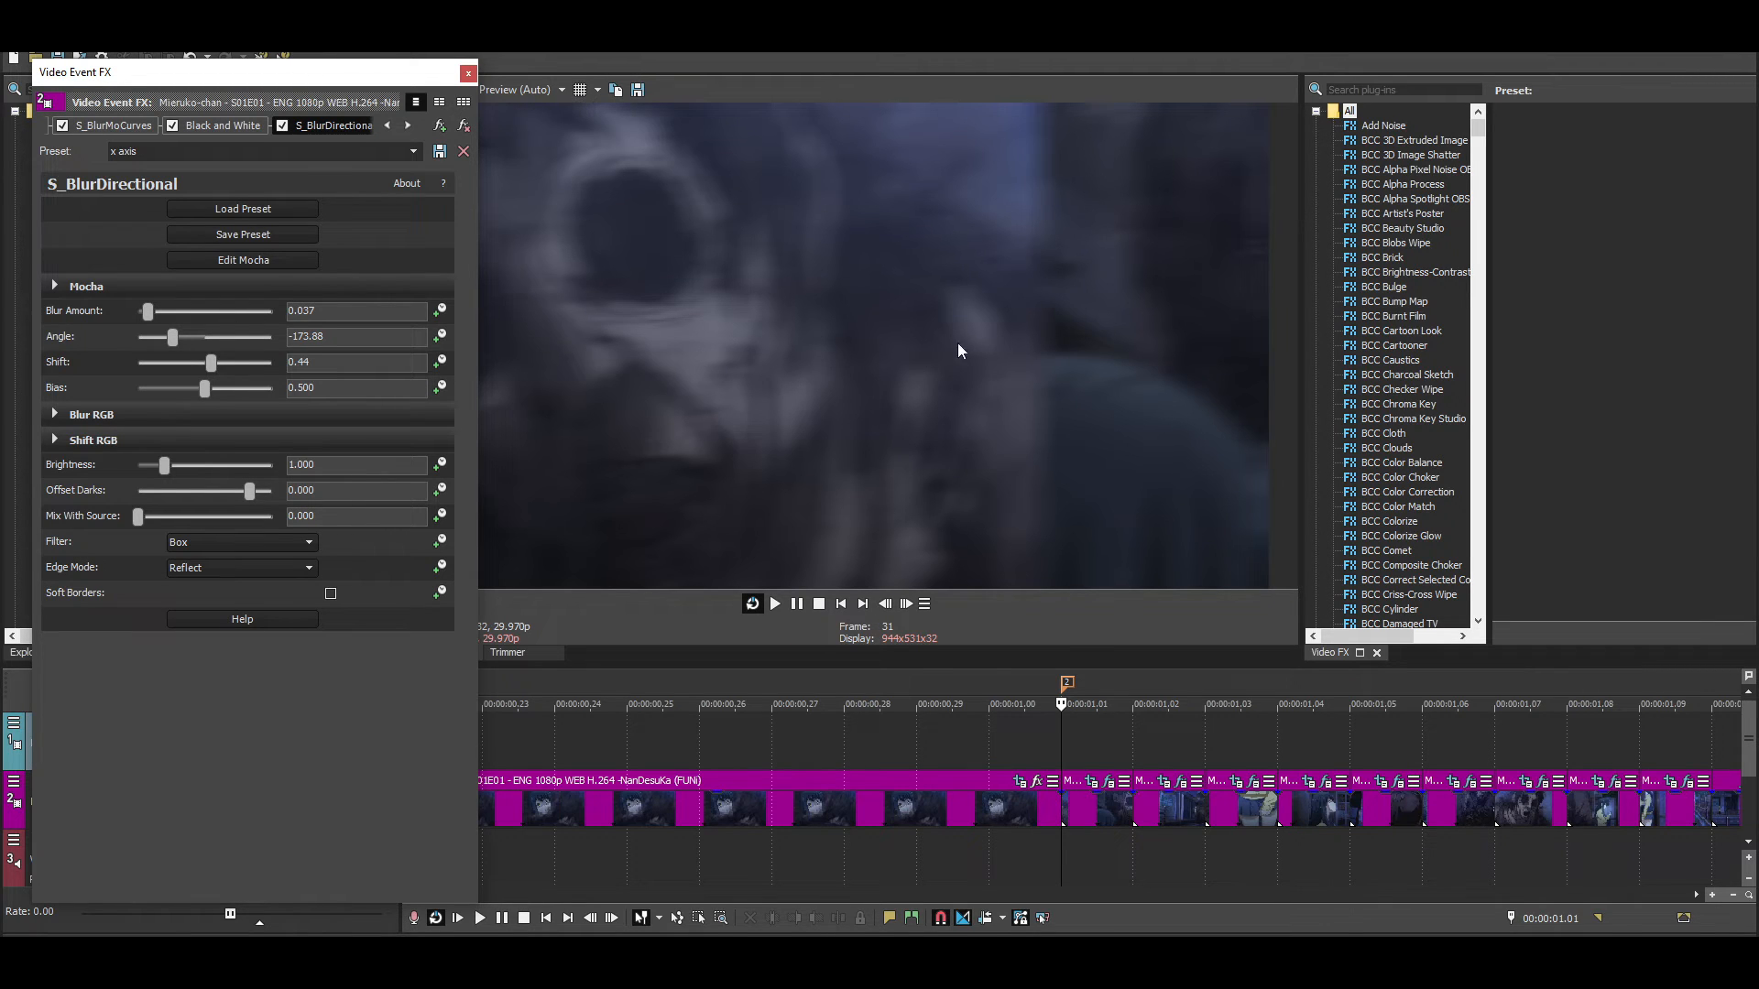
mouse_move(200, 390)
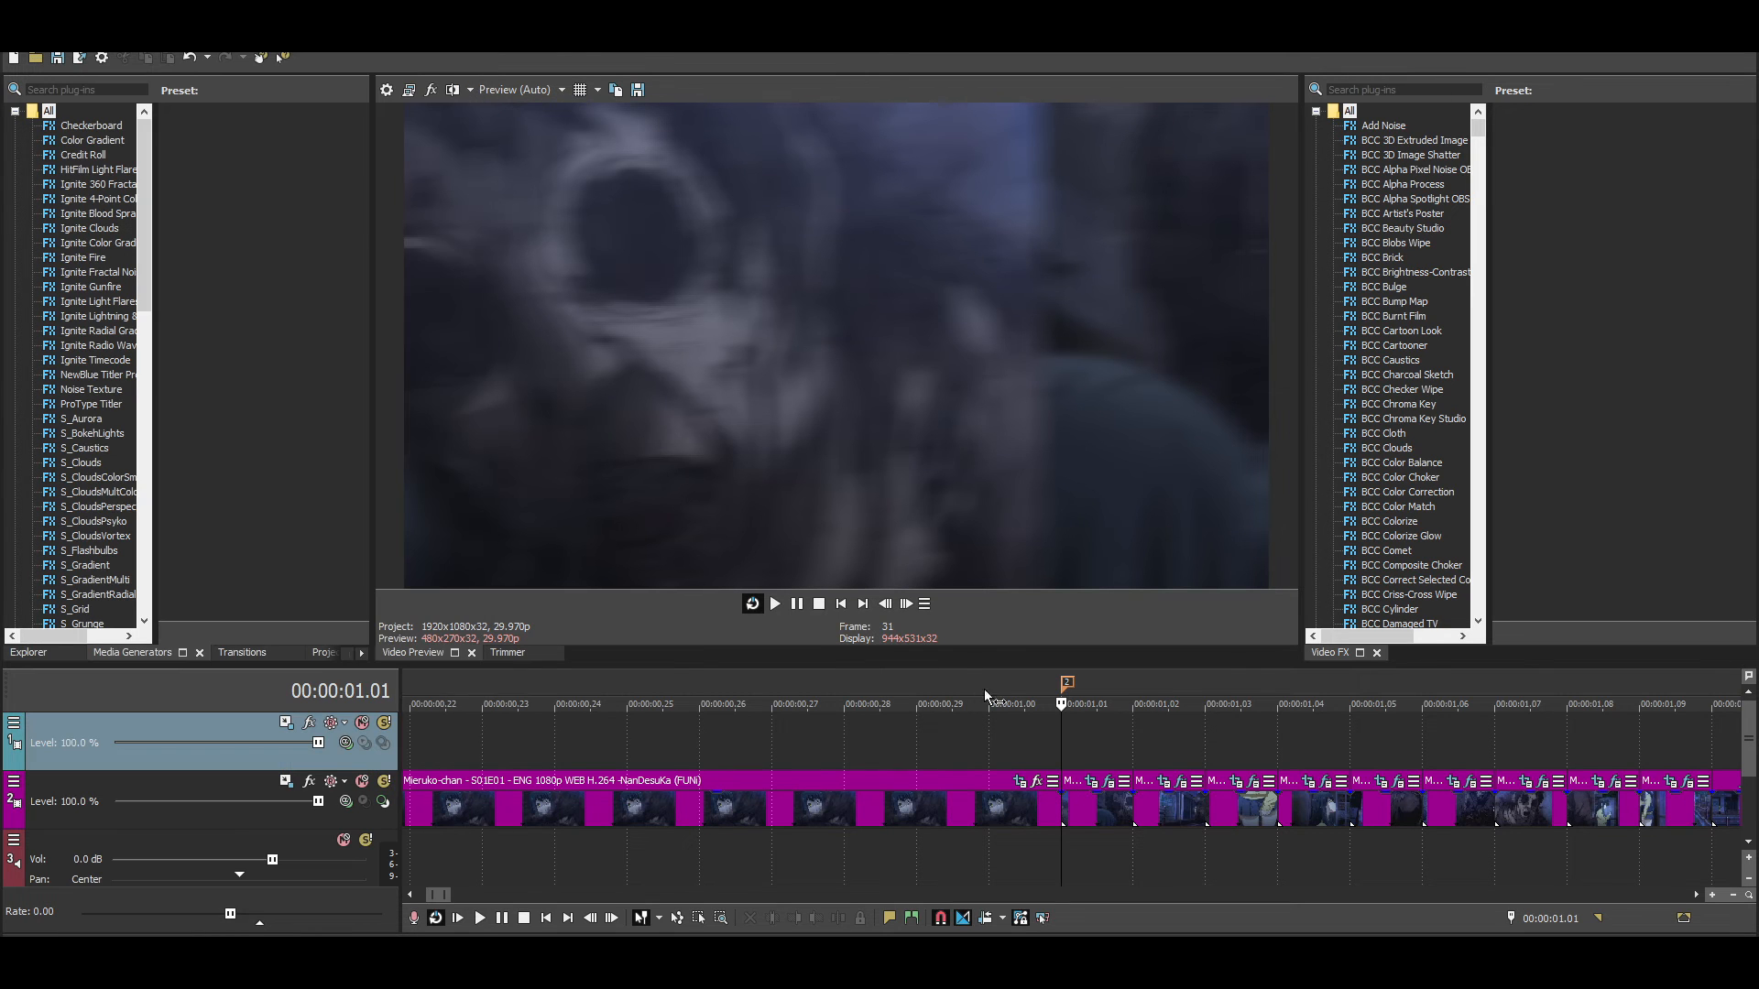
- Selectively paste the copied event attributes onto the following clip pieces, then step two frames forward
right_click(1088, 808)
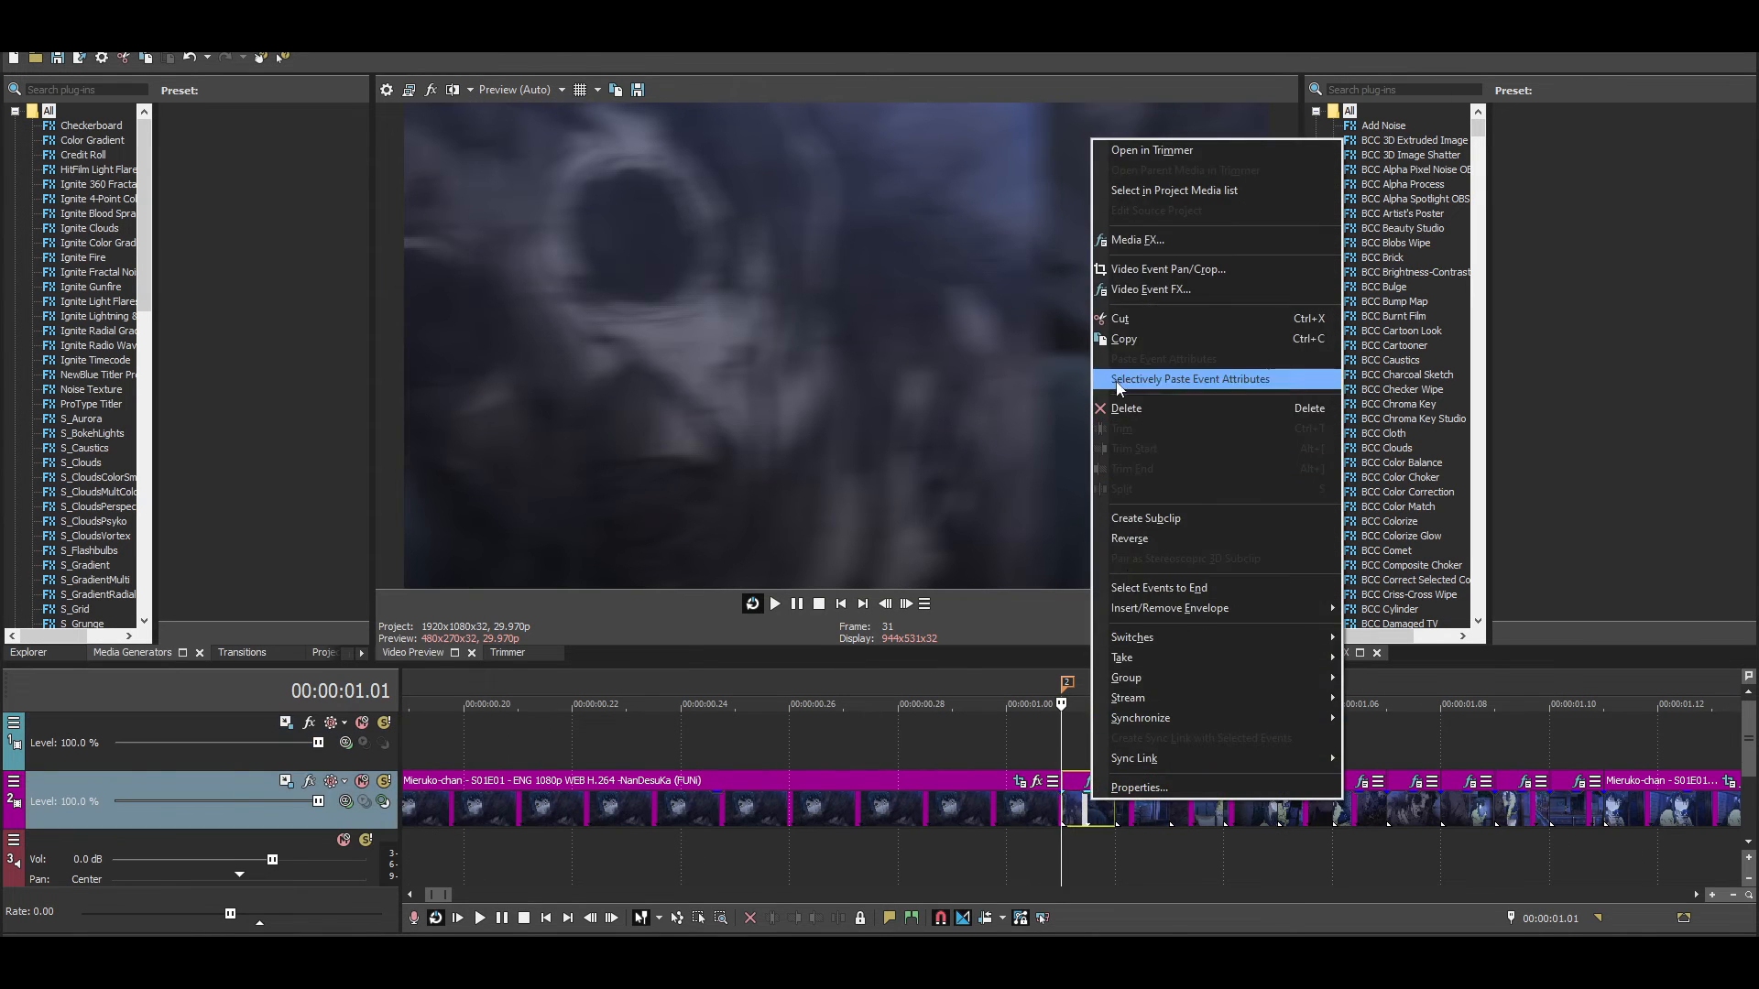
click(1143, 805)
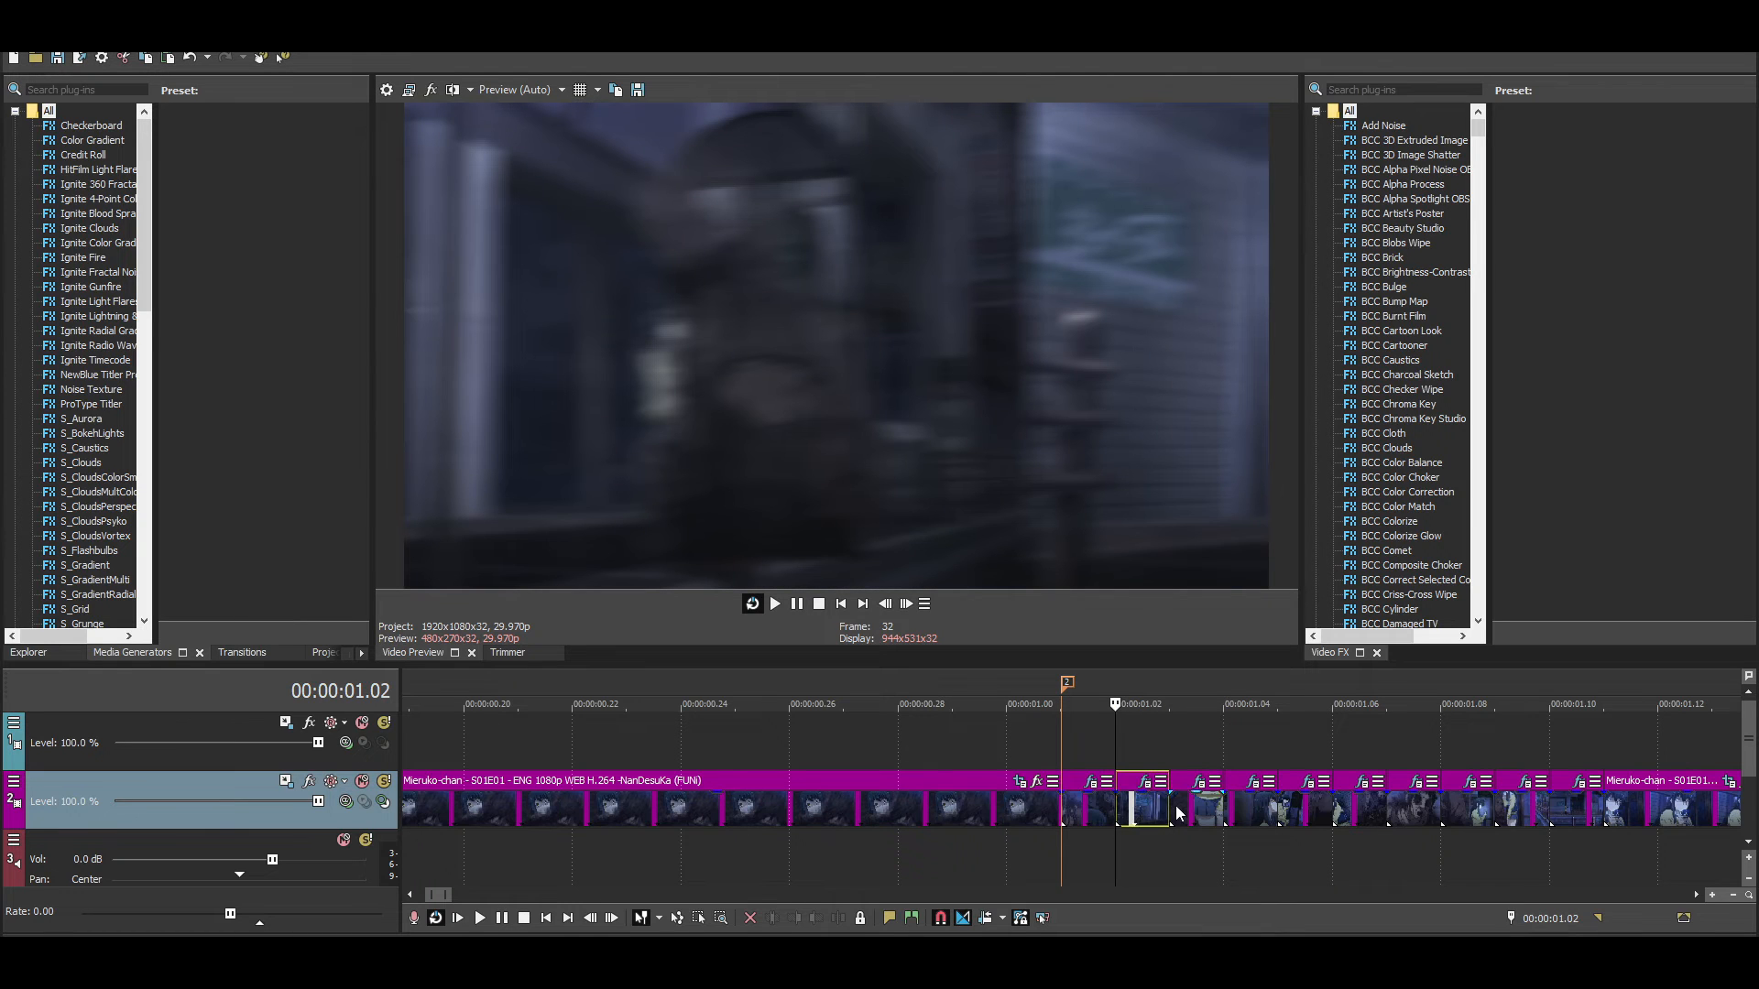
click(906, 604)
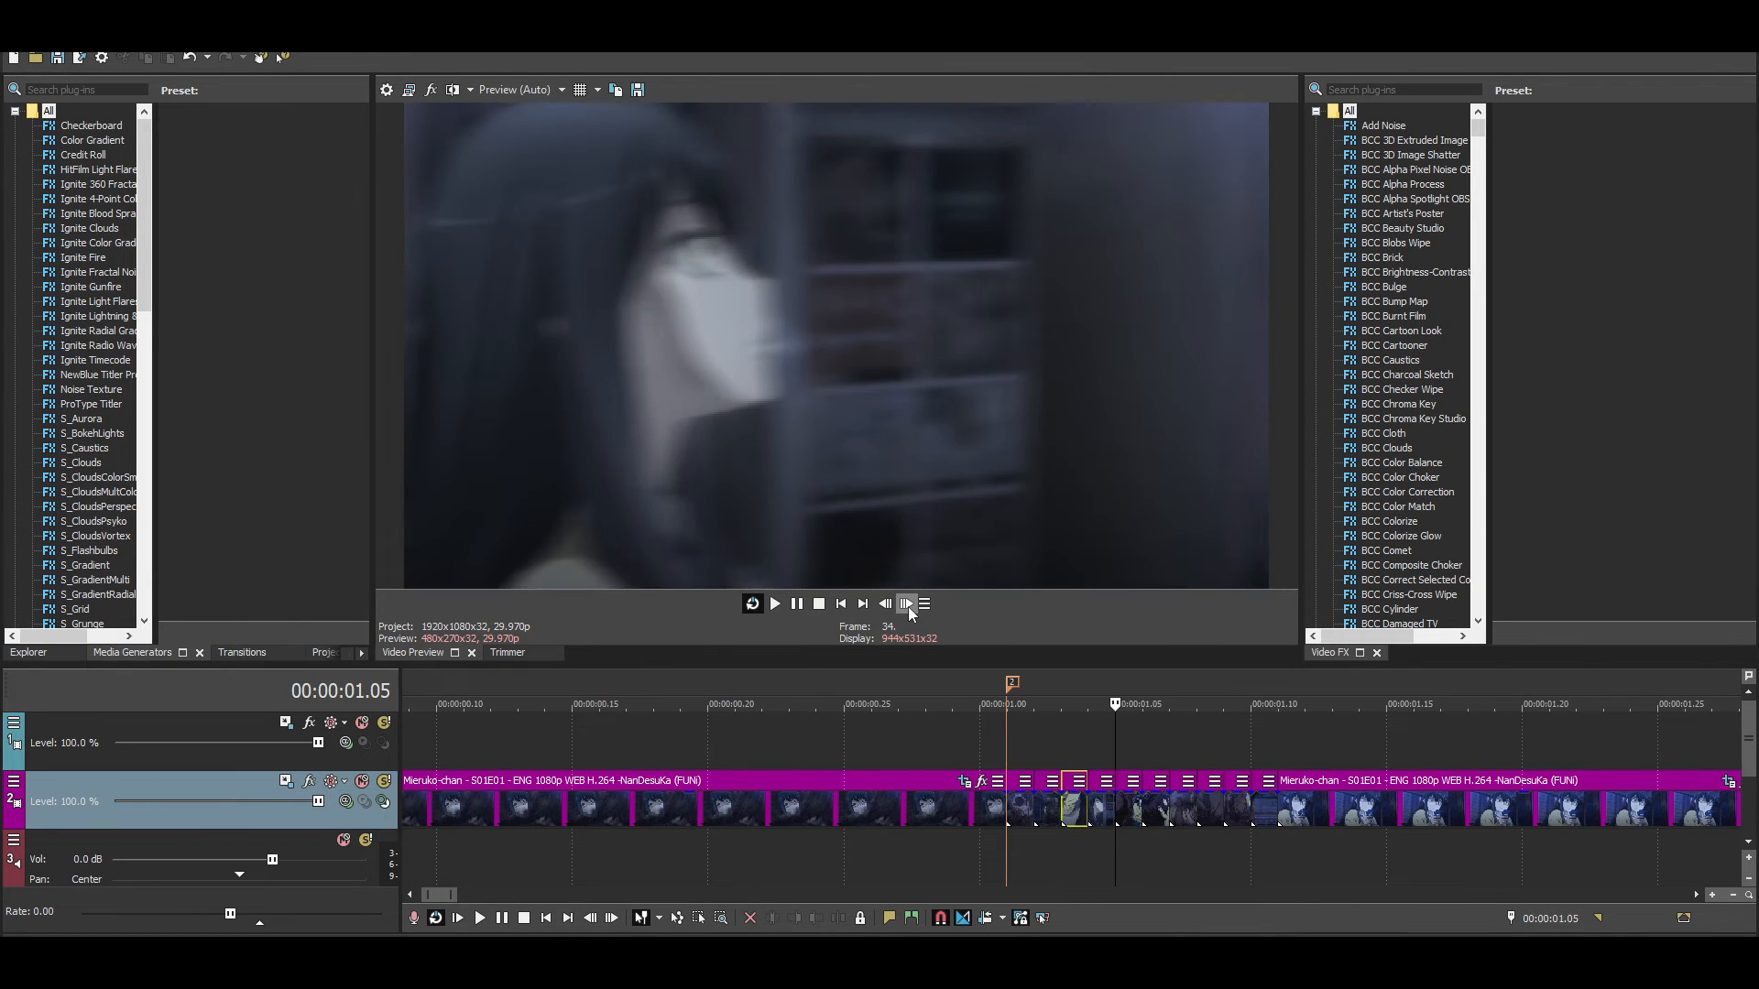
click(906, 603)
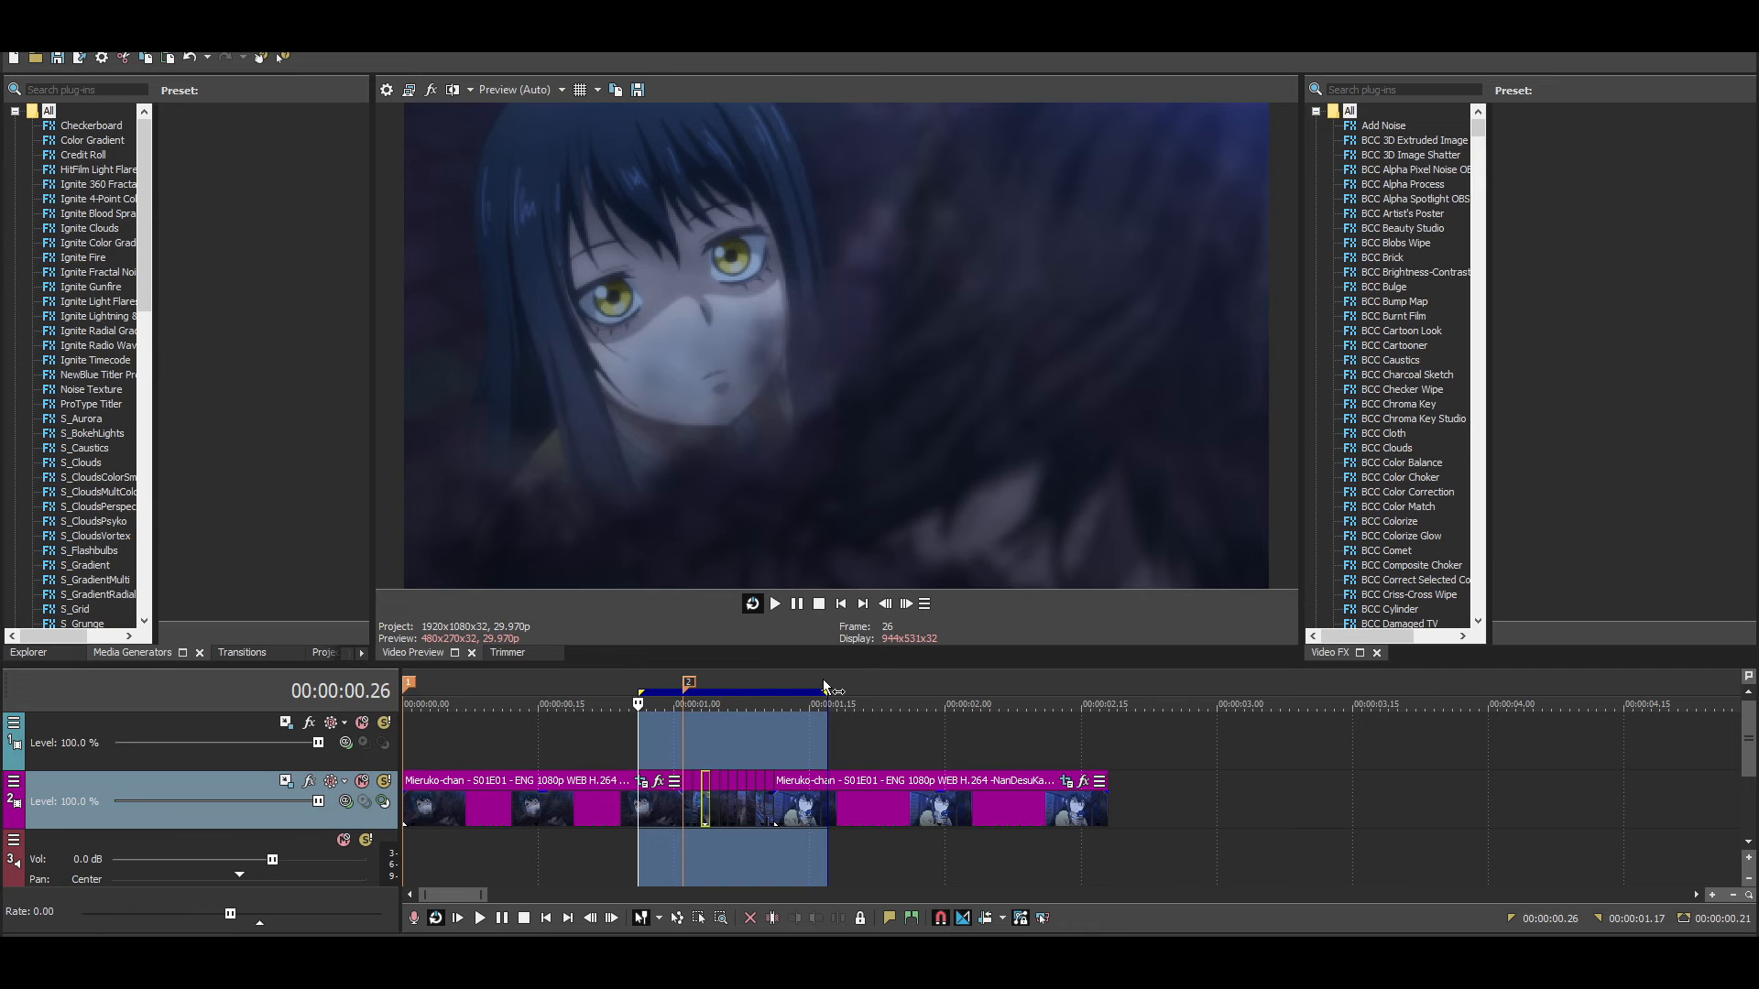
- Loop-play the transition region to review the blurred, partly desaturated slide
click(773, 604)
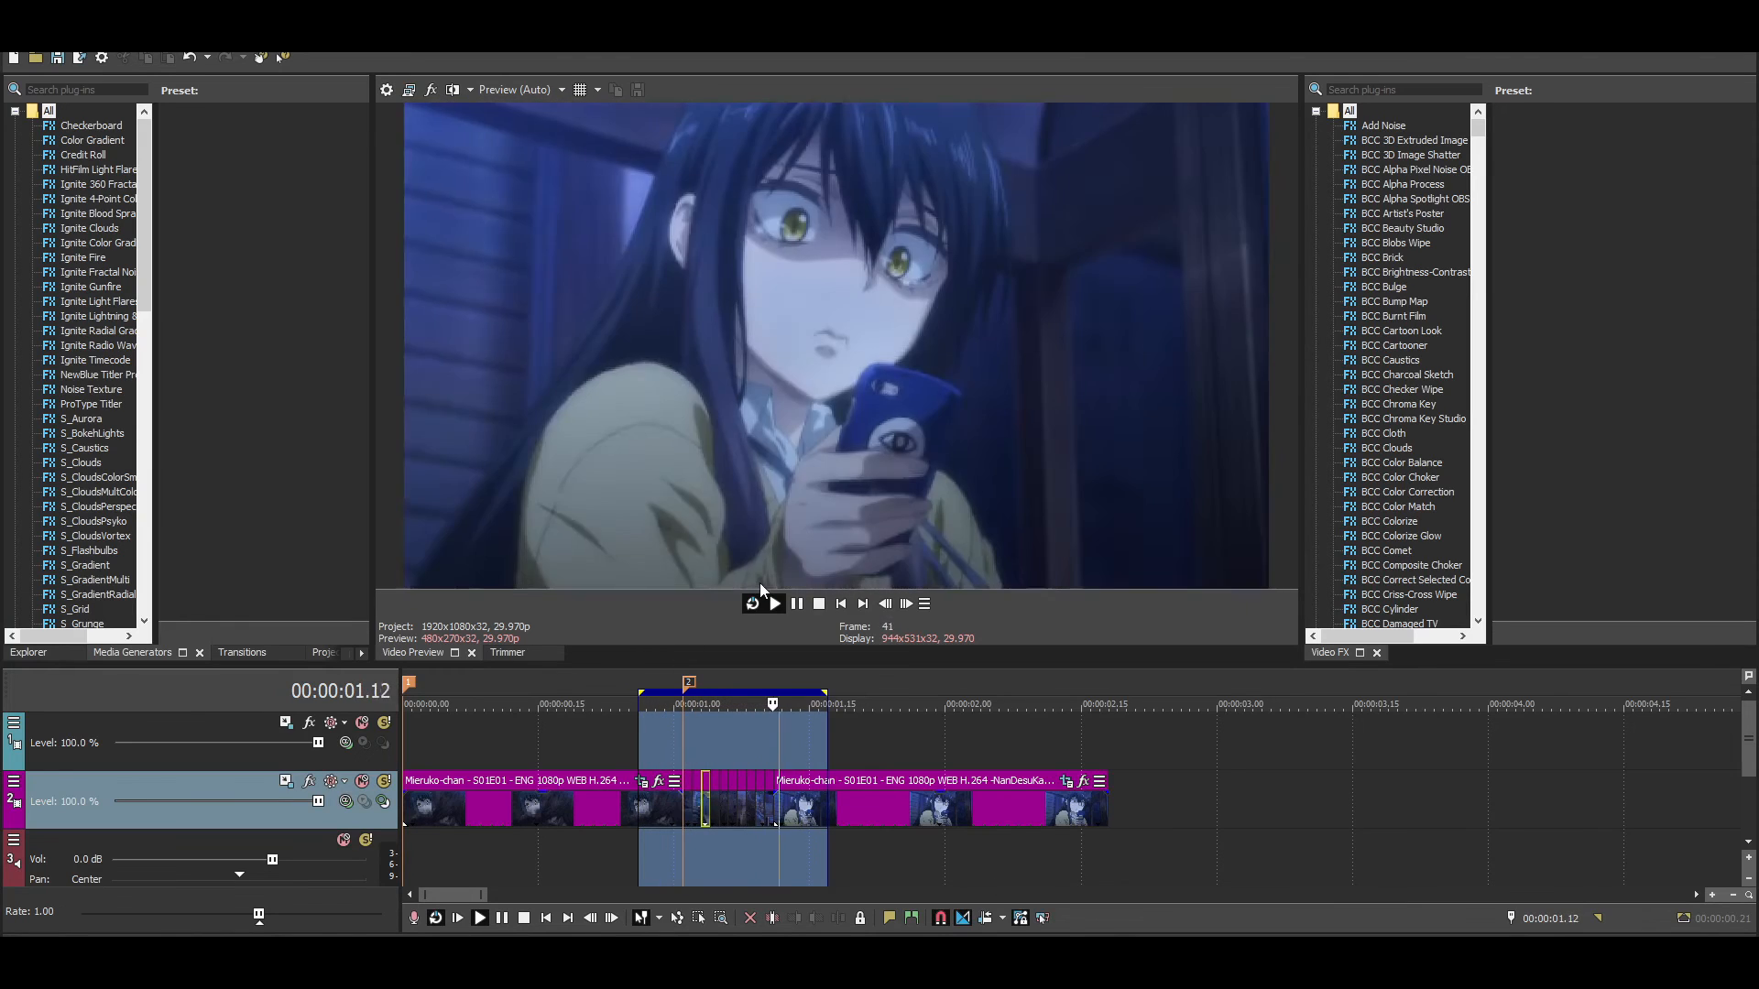
click(796, 604)
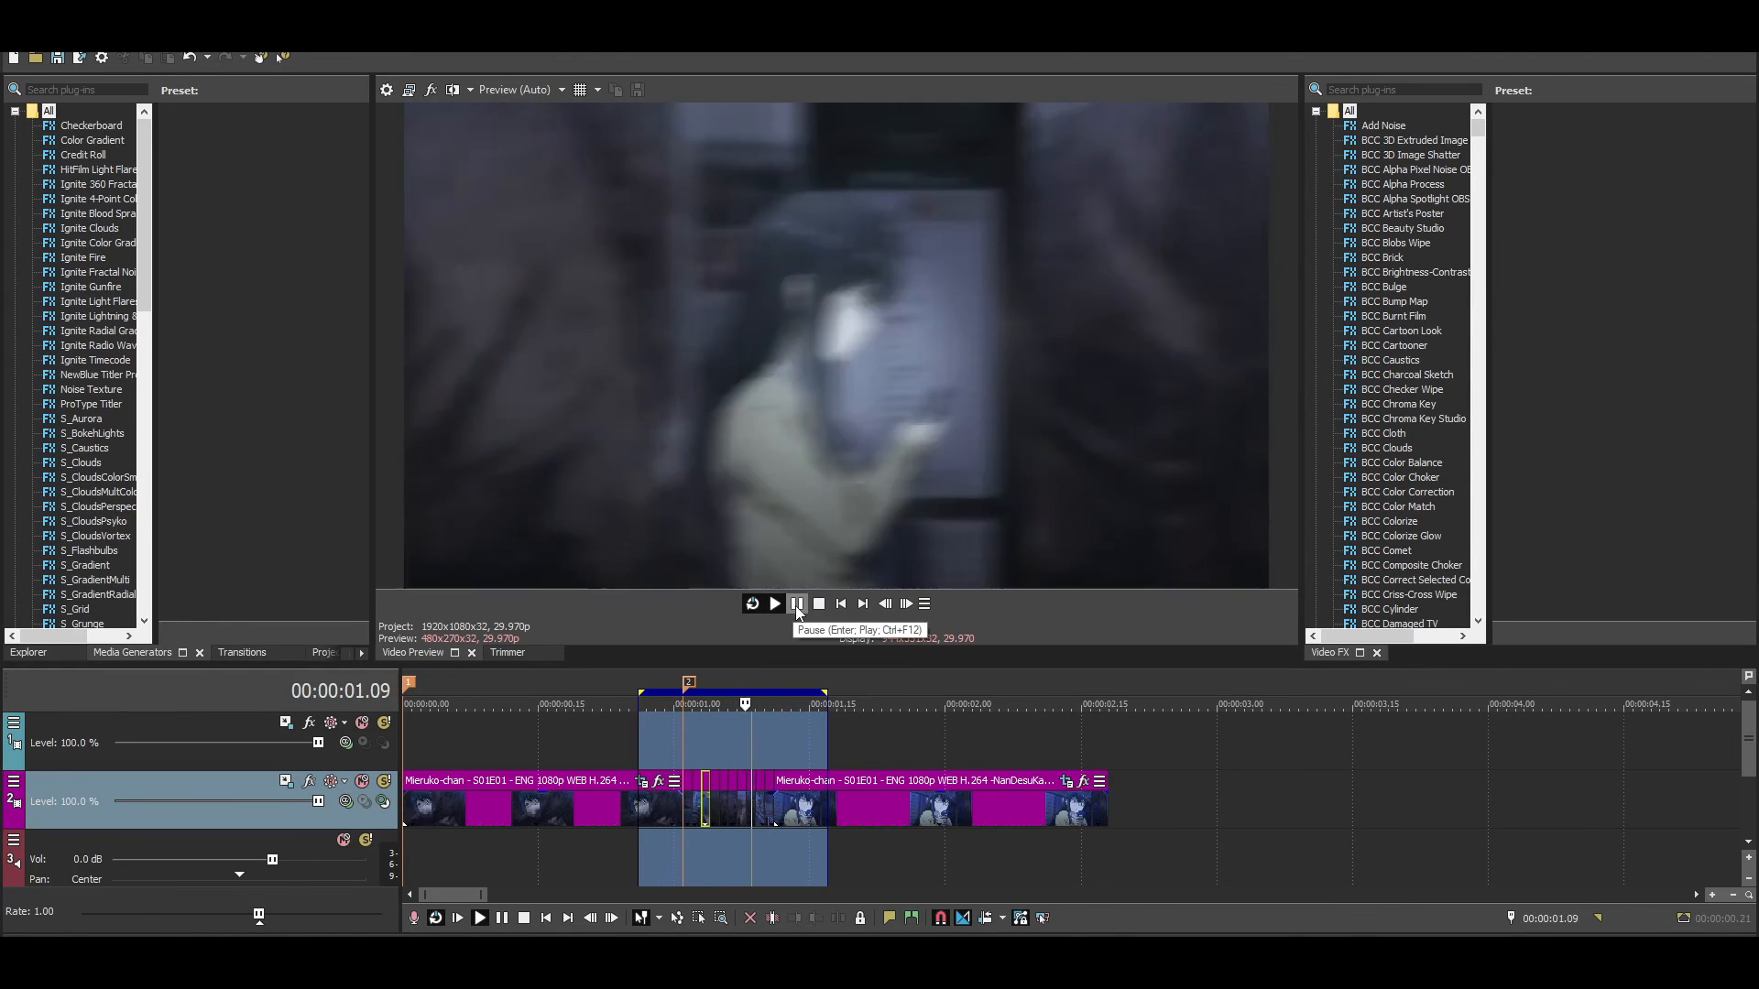